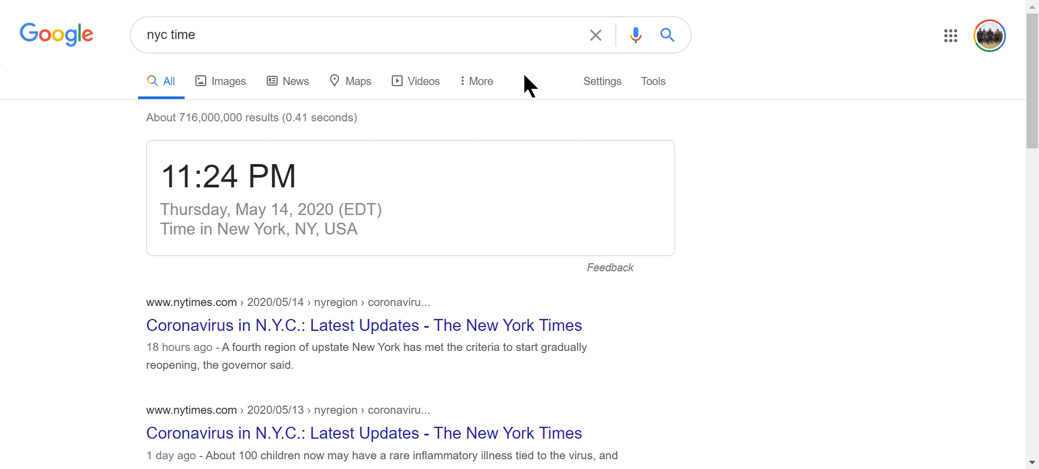
mouse_move(392, 131)
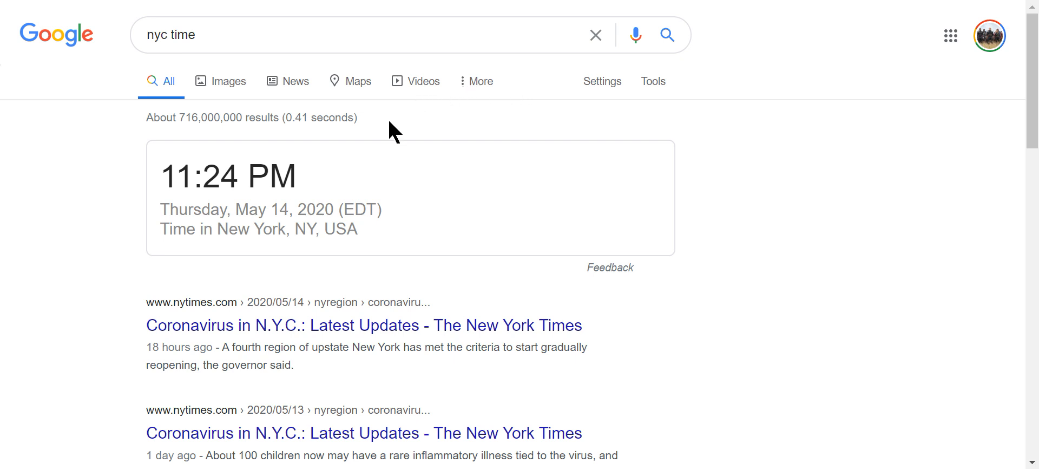
mouse_move(169, 75)
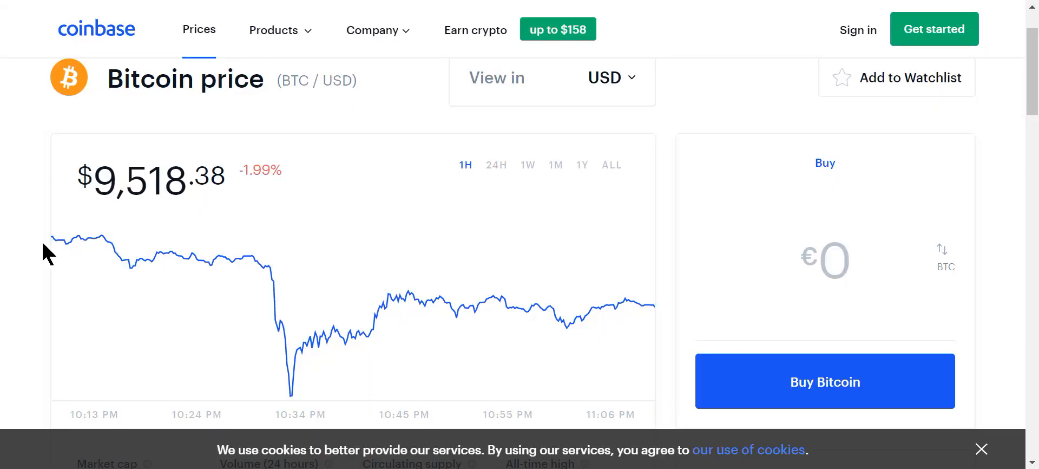
mouse_move(53, 240)
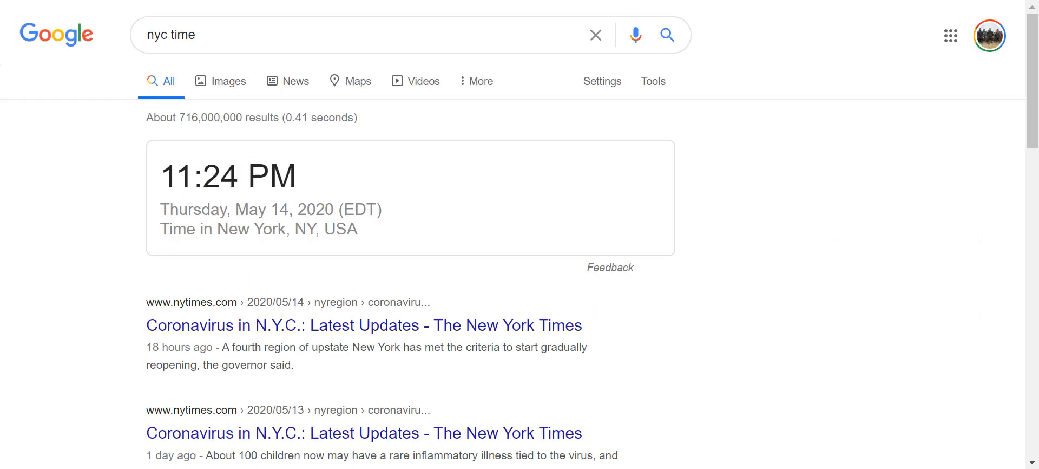
mouse_move(257, 208)
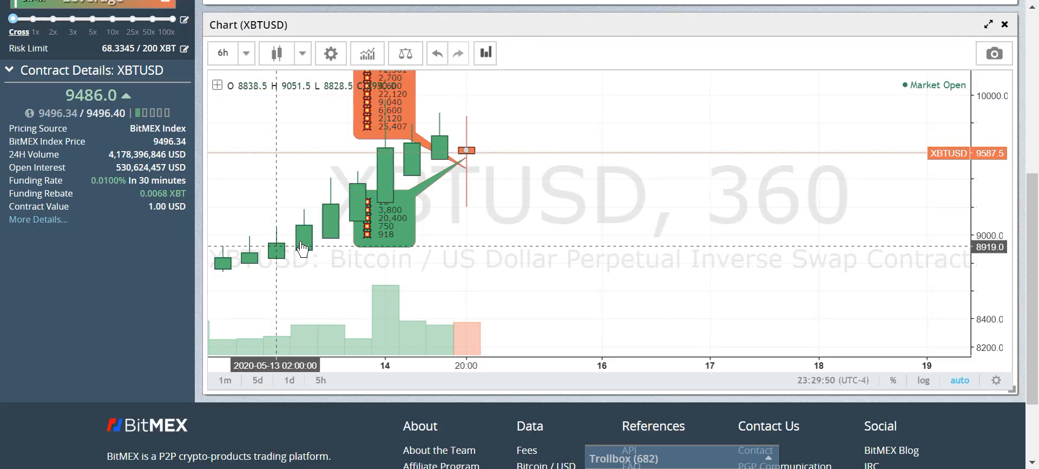
Step: Switch from the BitMEX XBTUSD 6h chart to the Coinbase Bitcoin price page
left_click(466, 159)
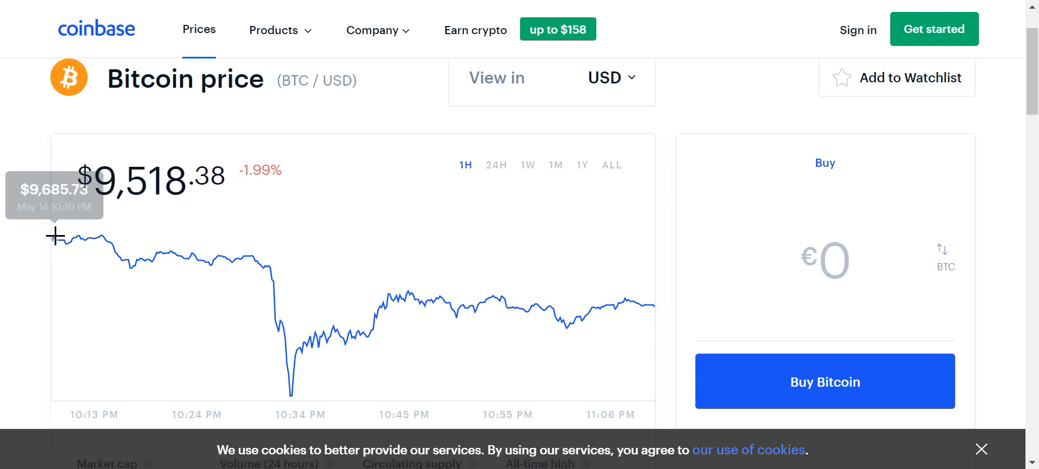
mouse_move(54, 237)
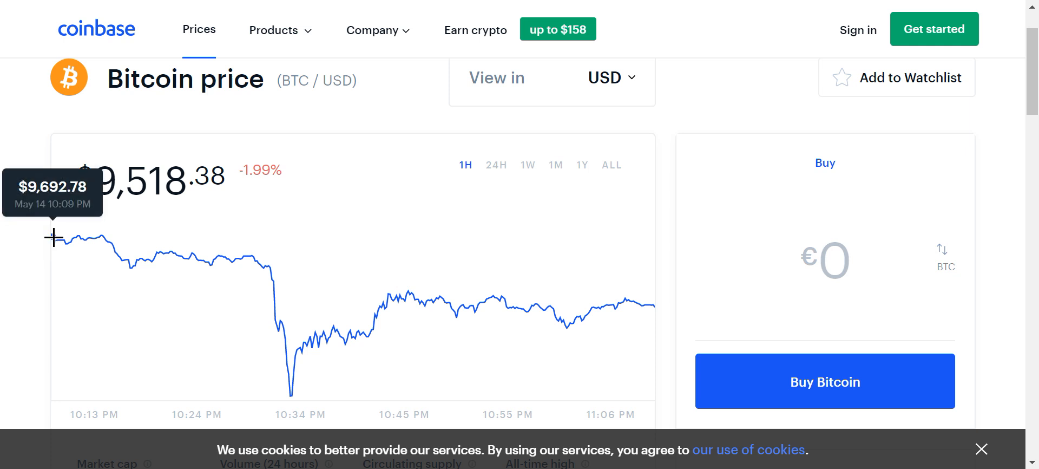
mouse_move(153, 6)
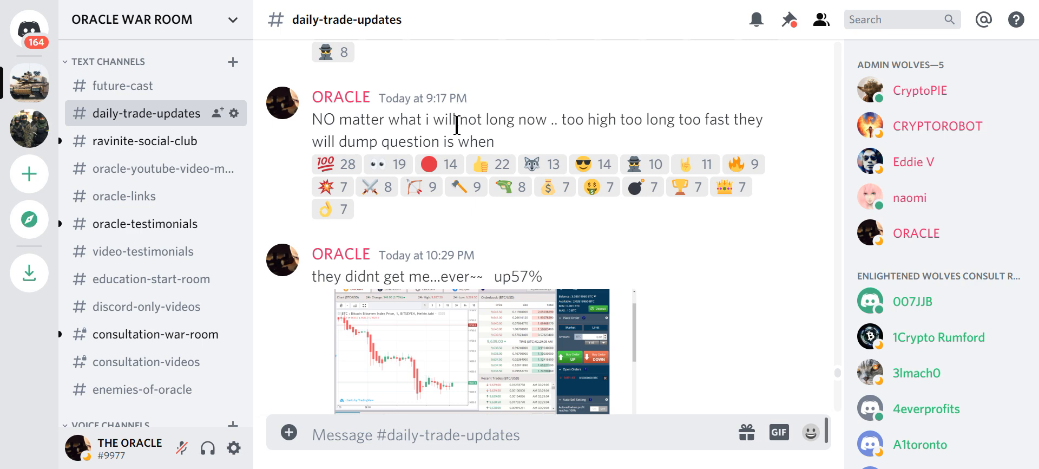
mouse_move(423, 141)
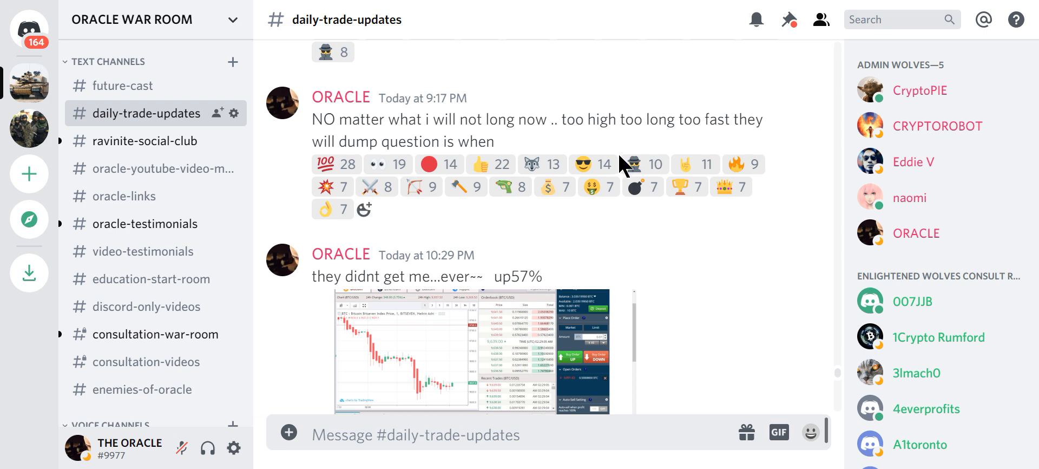
mouse_move(443, 231)
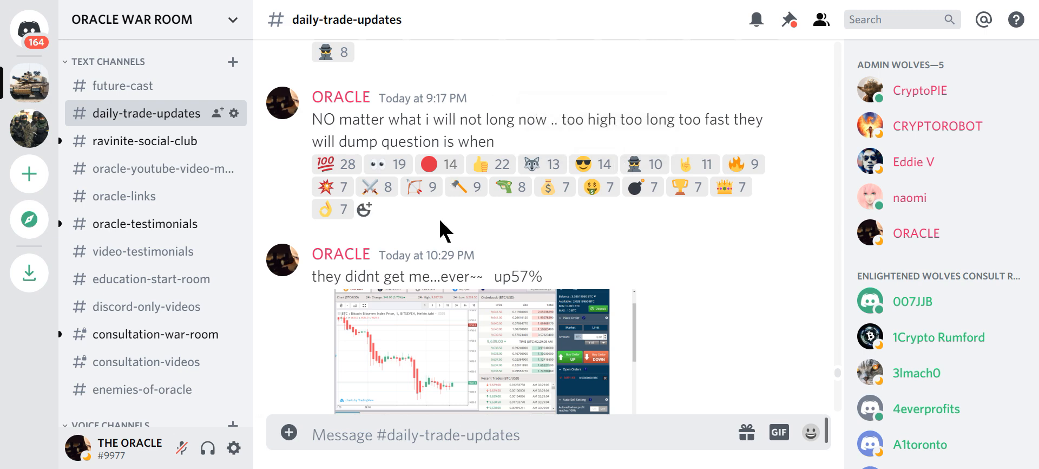
mouse_move(447, 268)
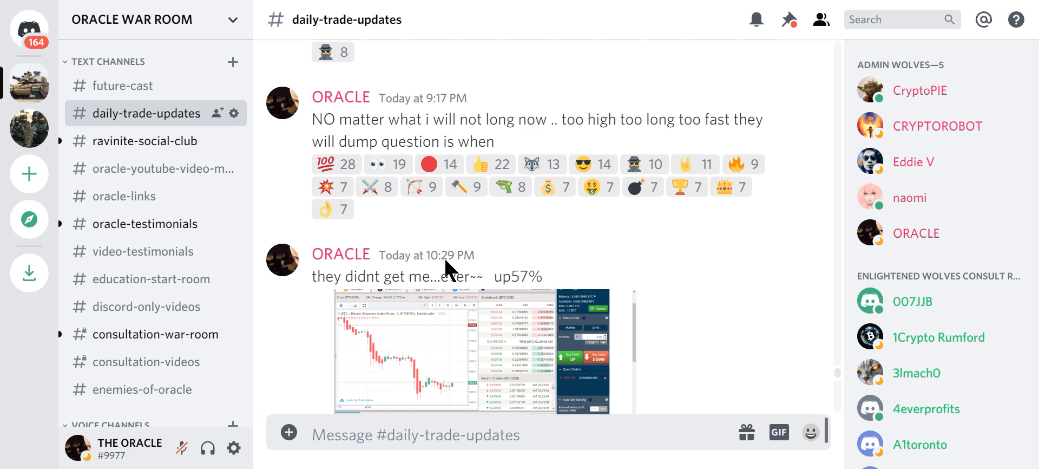
Step: Show ORACLE's 10:29 PM up 57% short BTC/USD post in #daily-trade-updates
left_click(469, 350)
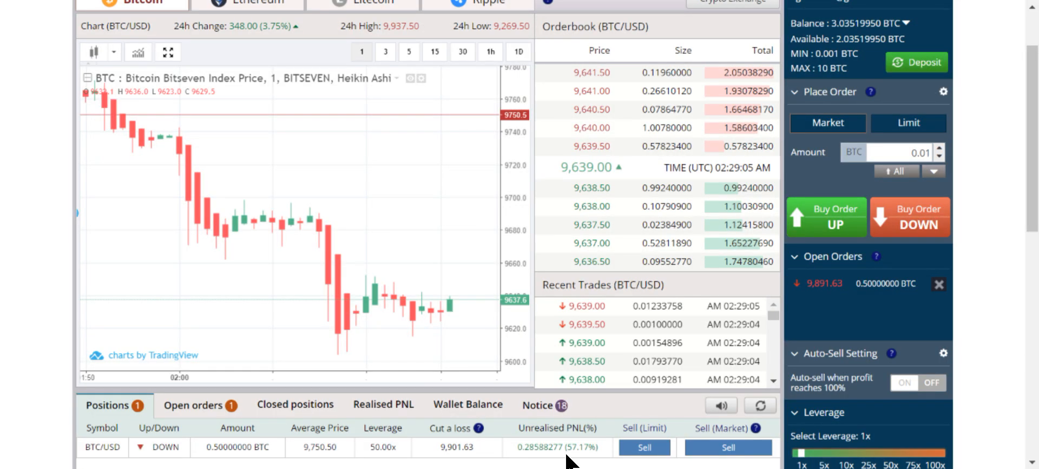
mouse_move(335, 139)
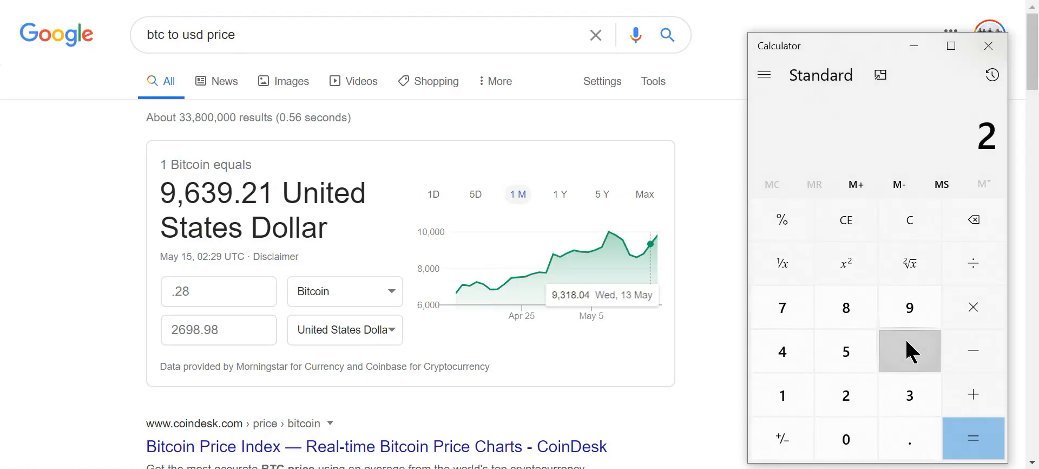
Step: Key 2,698 into Calculator from Google's 0.28 BTC conversion and scroll the channel down
left_click(910, 307)
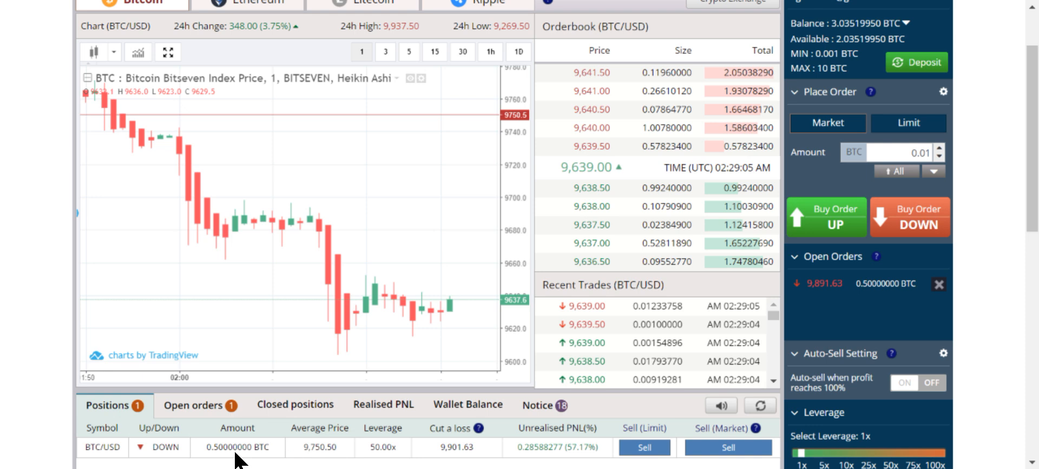
mouse_move(177, 140)
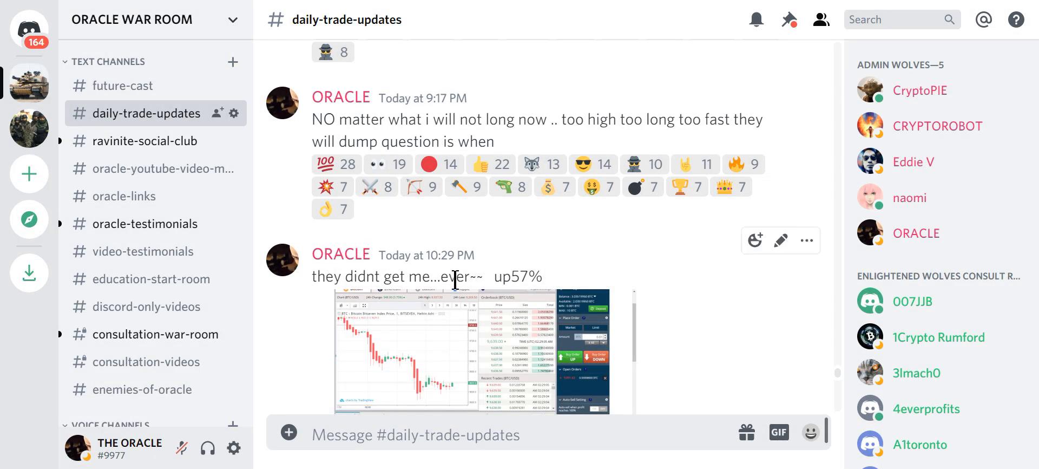
scroll("down", 3)
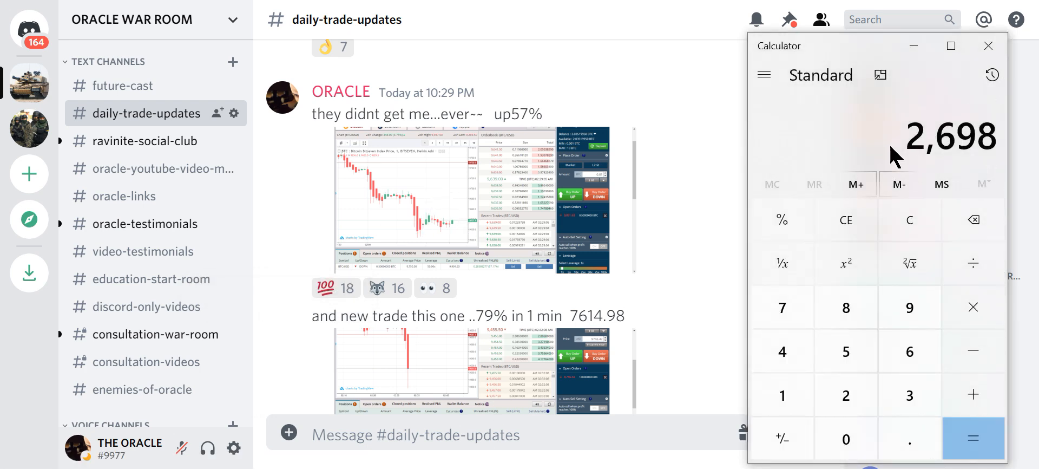
scroll("down", 3)
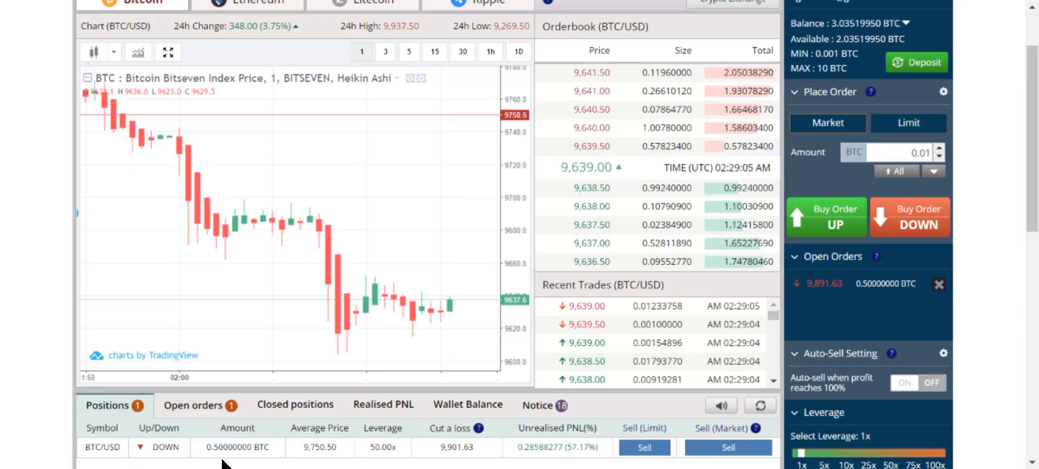
mouse_move(318, 462)
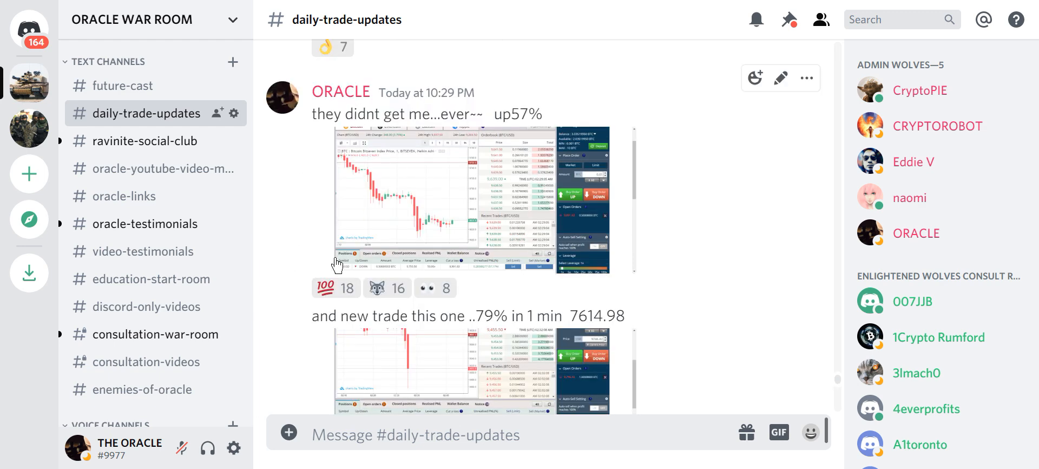
mouse_move(296, 334)
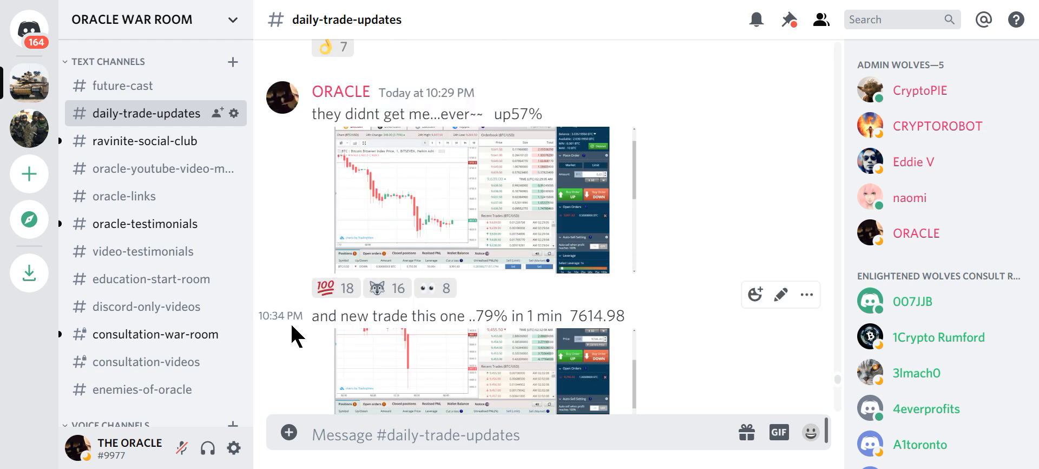
Step: Enlarge the 79% trade screenshot, convert 0.79 BTC to $7,614.98 and start entering it in Calculator
left_click(406, 370)
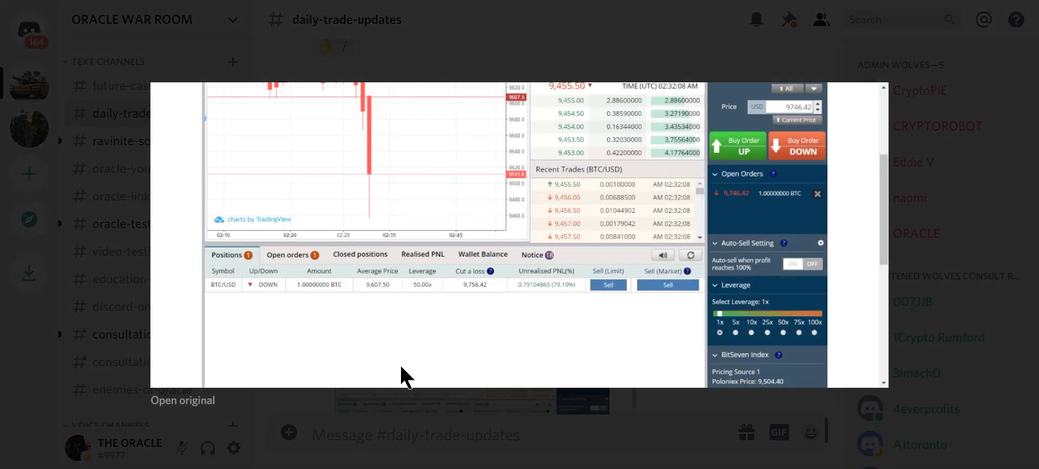
mouse_move(306, 397)
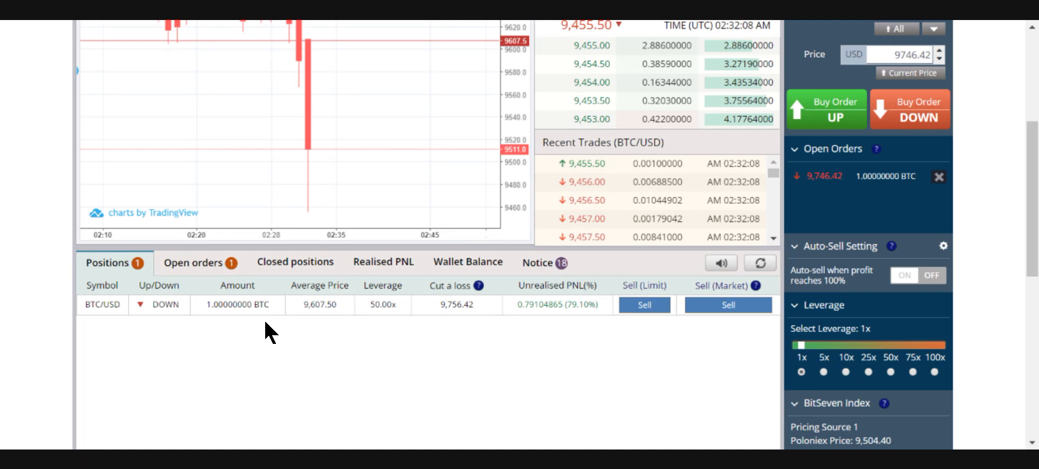
mouse_move(348, 325)
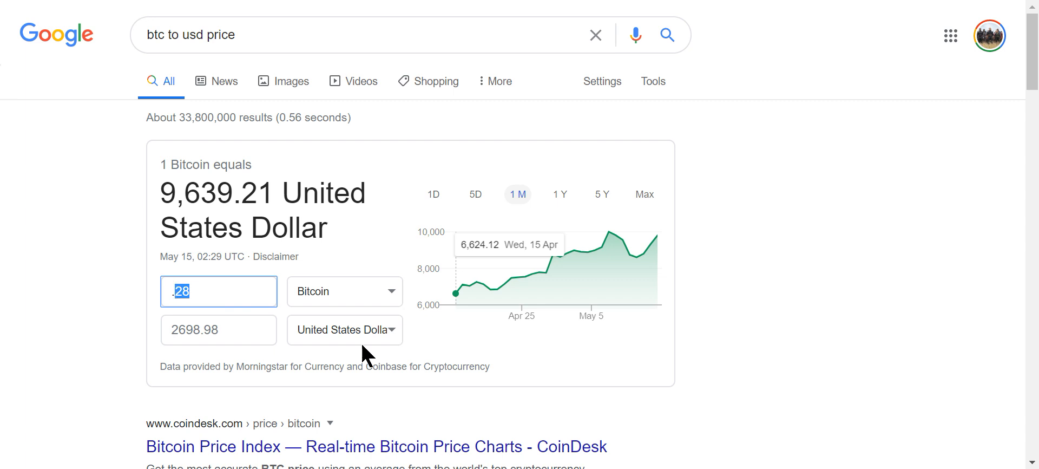
type("79")
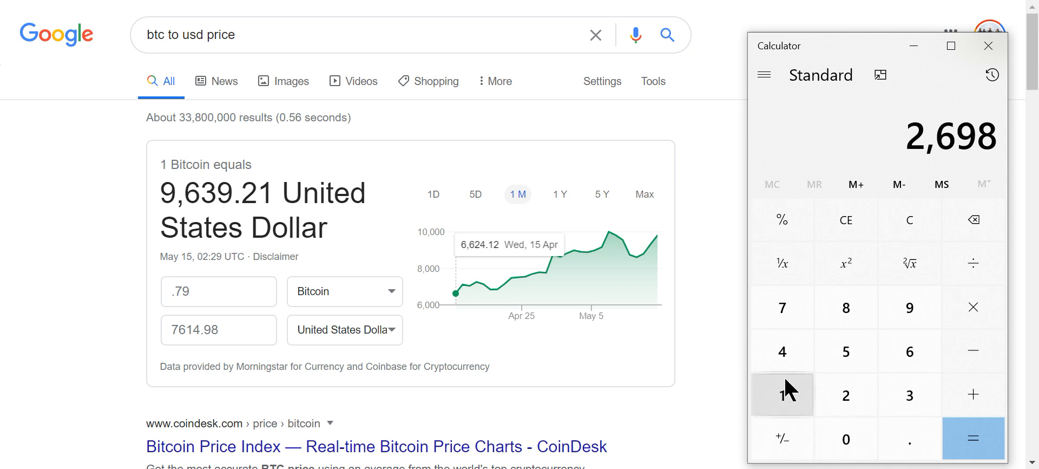
mouse_move(782, 307)
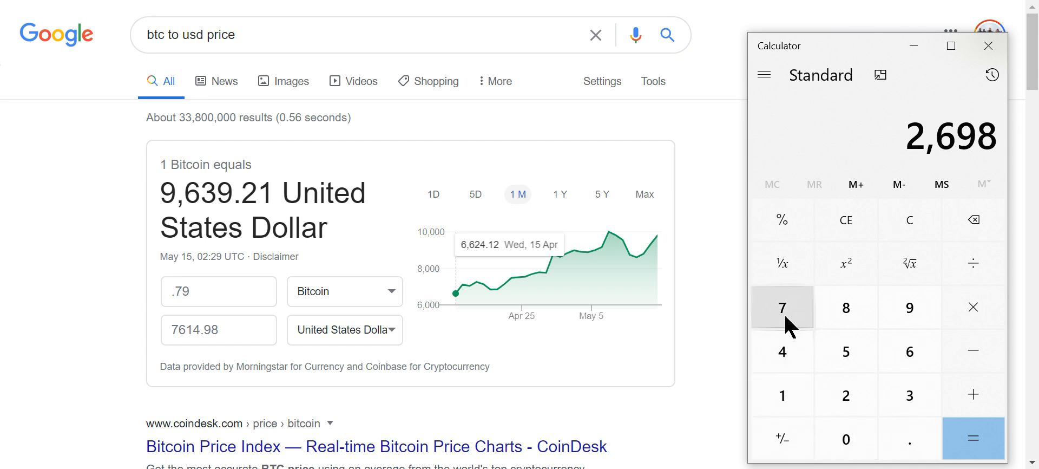
left_click(782, 308)
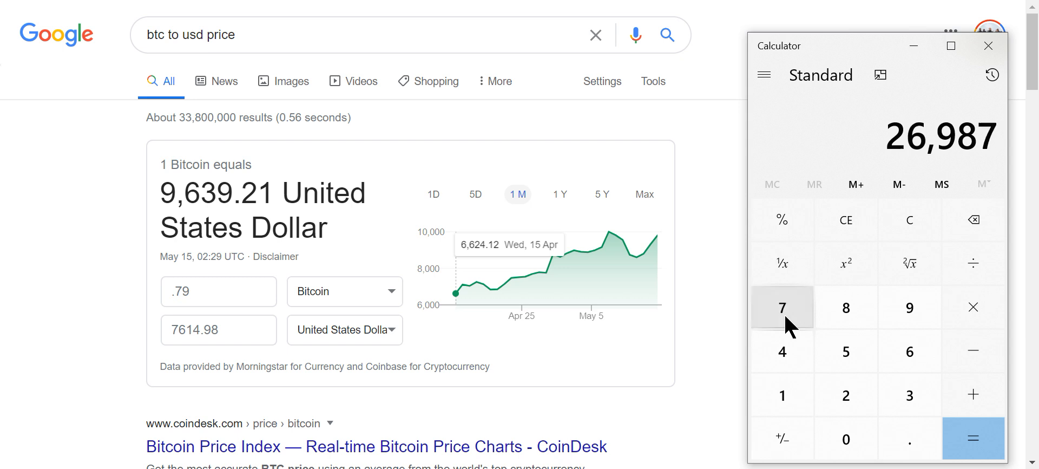
left_click(782, 352)
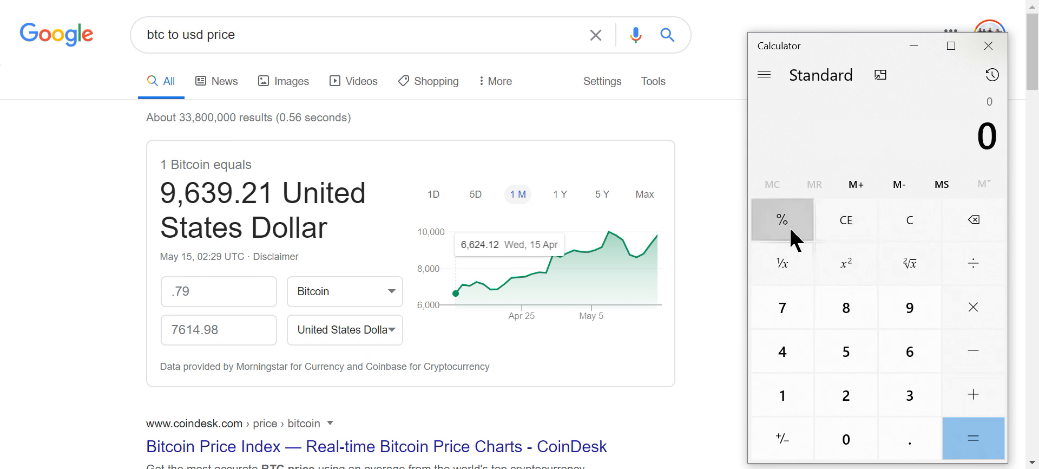
mouse_move(782, 438)
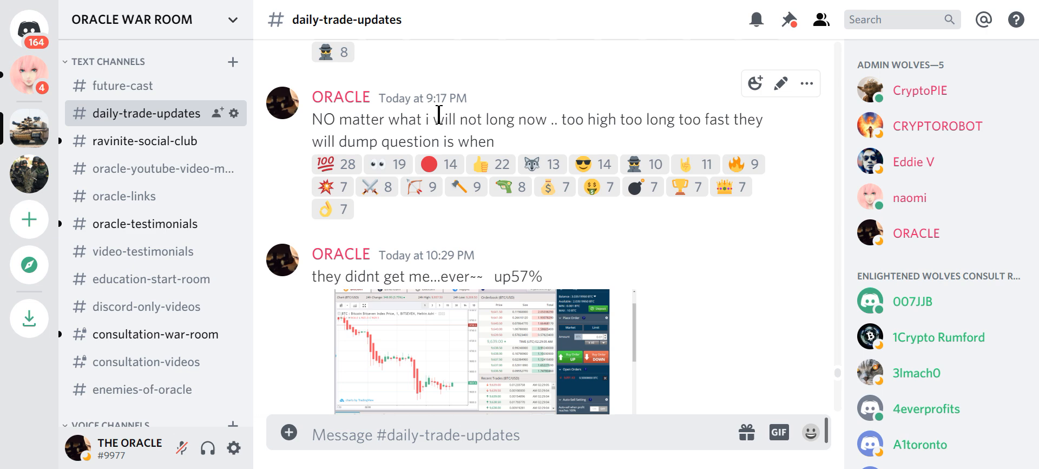
mouse_move(451, 129)
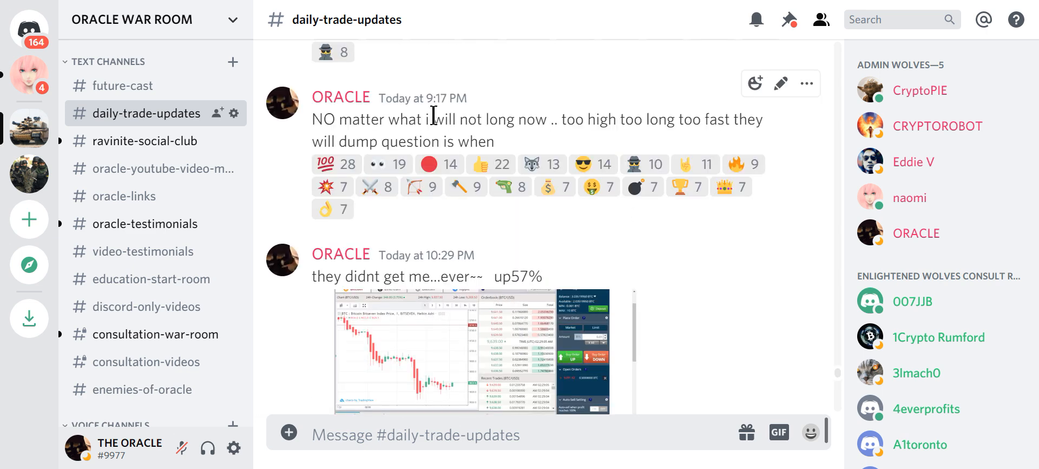
mouse_move(415, 272)
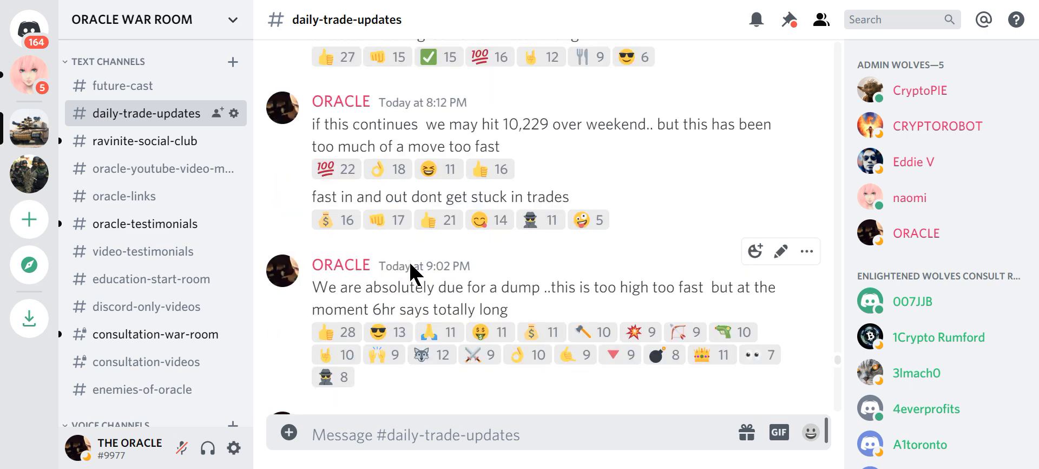
Step: Scroll #daily-trade-updates past the 9:02 and 9:17 PM dump predictions to the up57% post
scroll("down", 3)
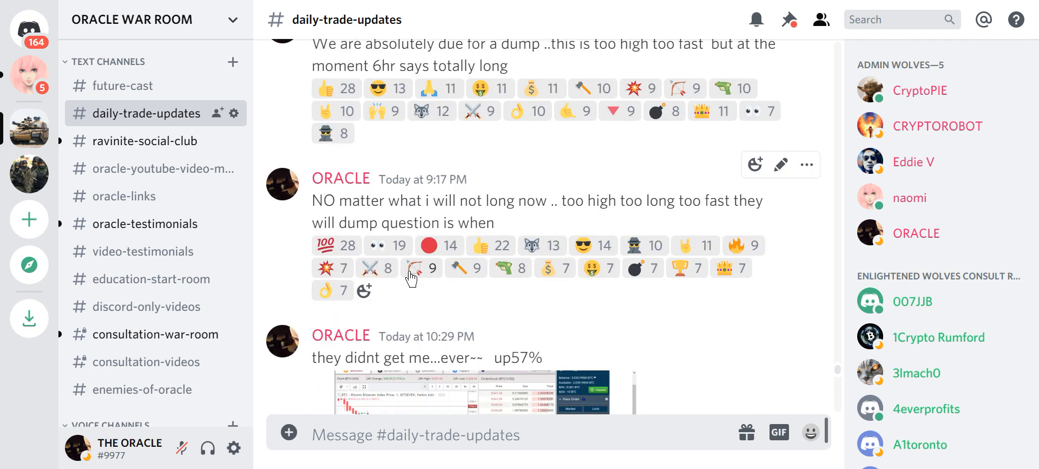
scroll("down", 3)
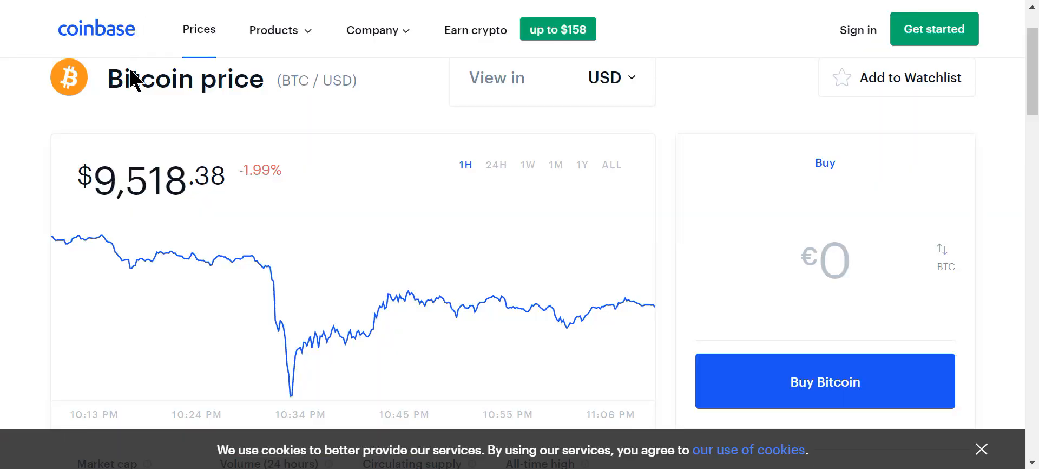
mouse_move(56, 246)
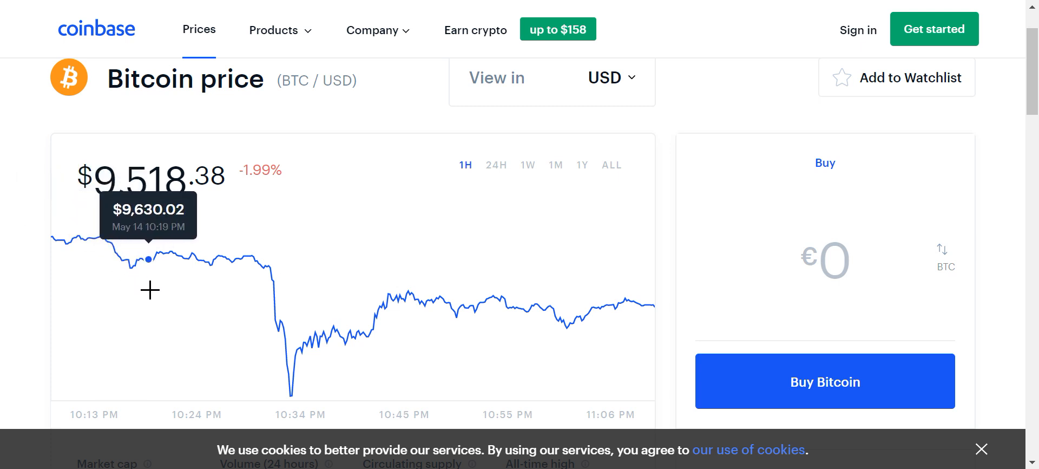
mouse_move(253, 293)
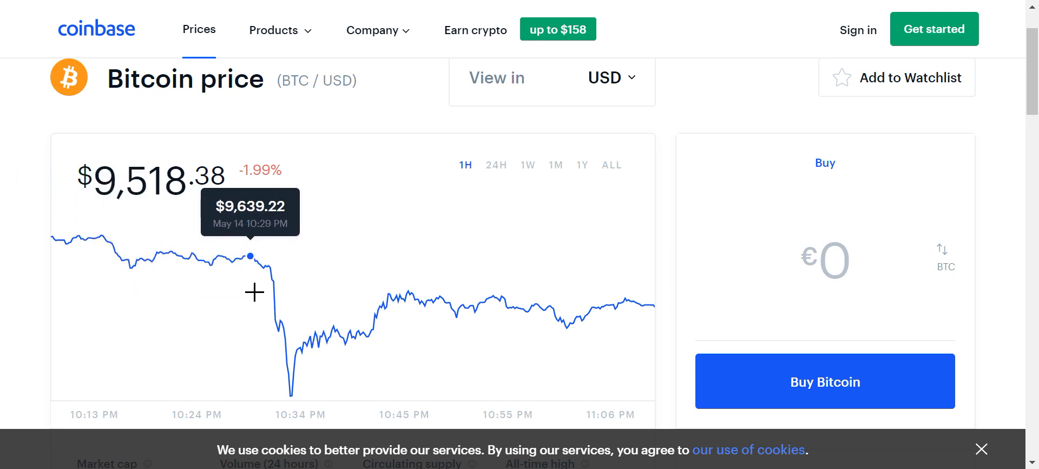
mouse_move(285, 319)
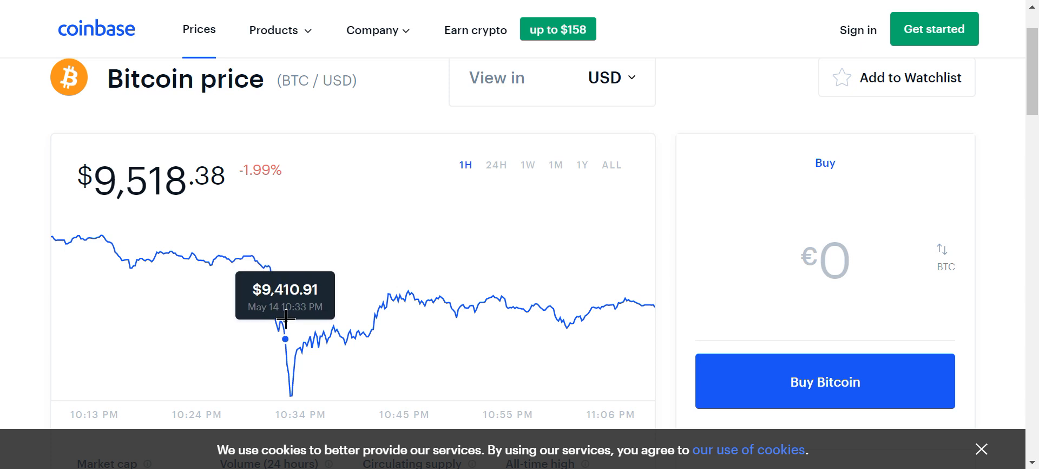
mouse_move(291, 386)
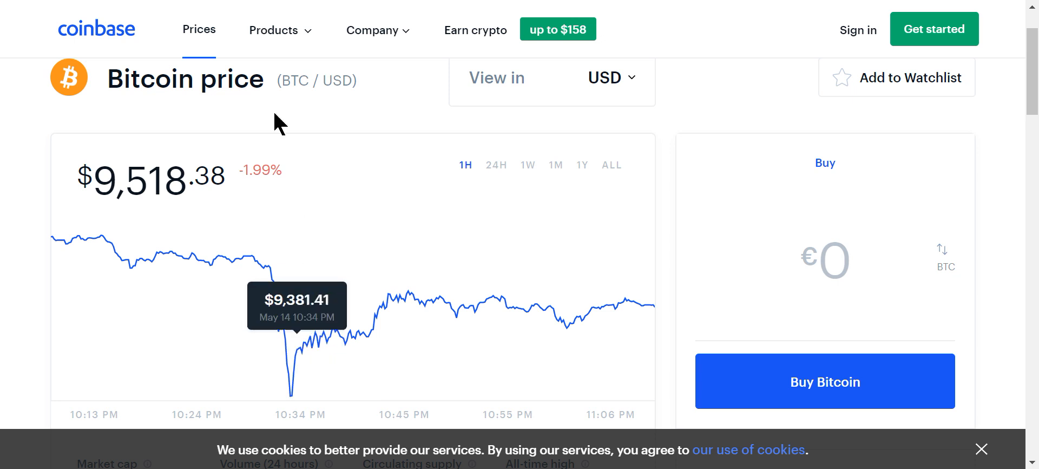
mouse_move(152, 3)
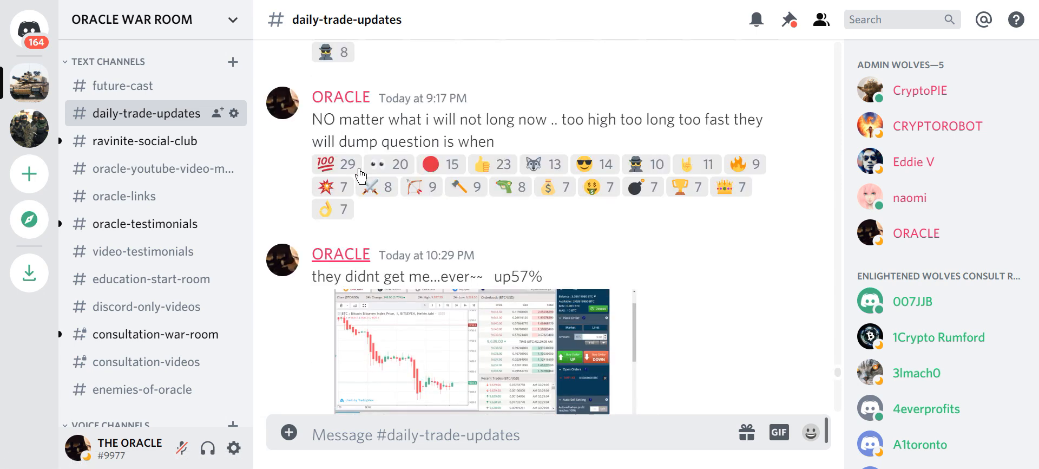
mouse_move(468, 113)
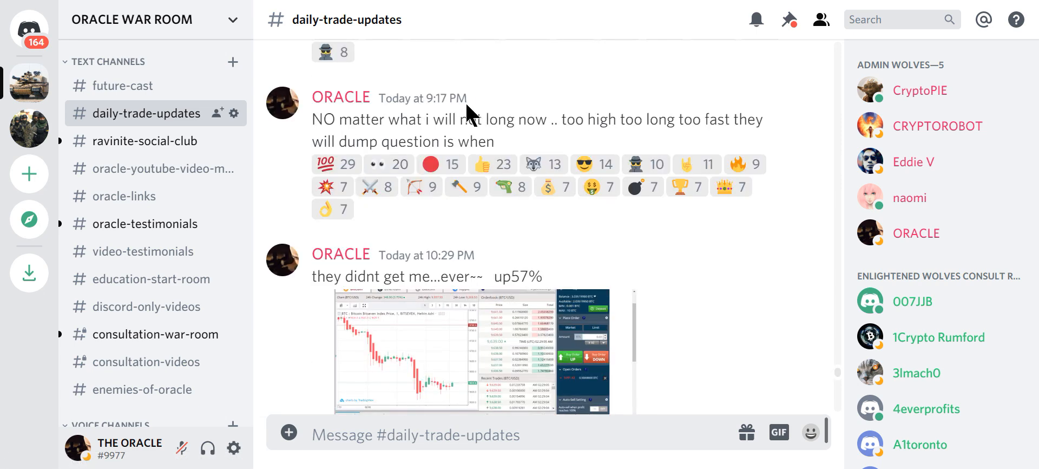
Step: Scroll past the up57% post to the 79% trade screenshot and 'no matter what' follow-up
scroll("down", 3)
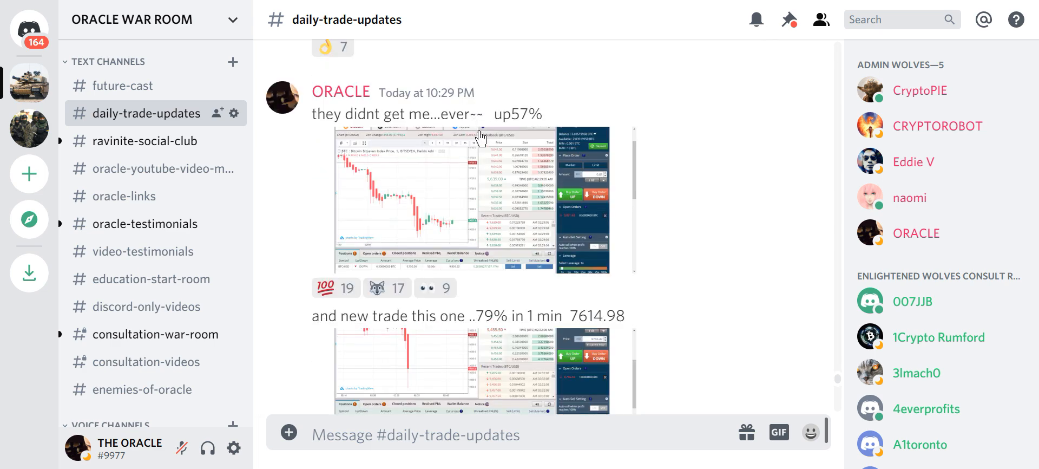
scroll("down", 3)
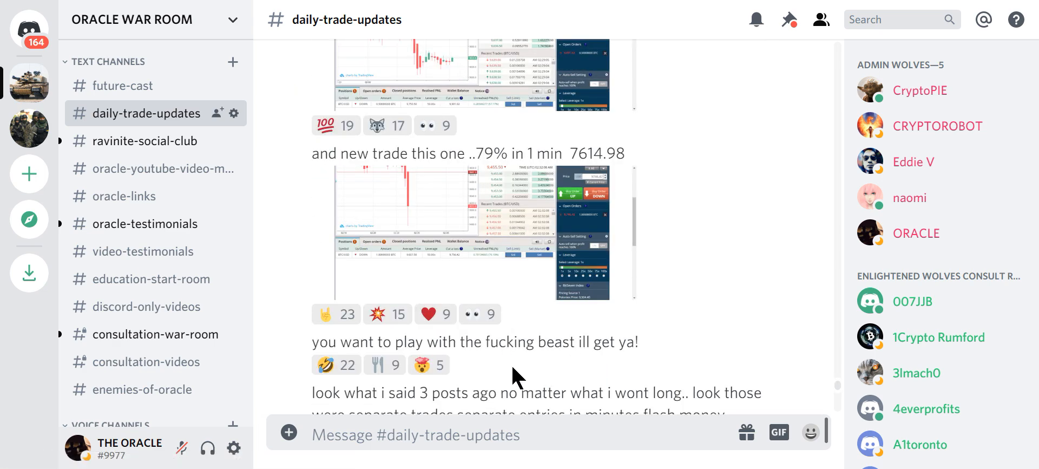
mouse_move(531, 362)
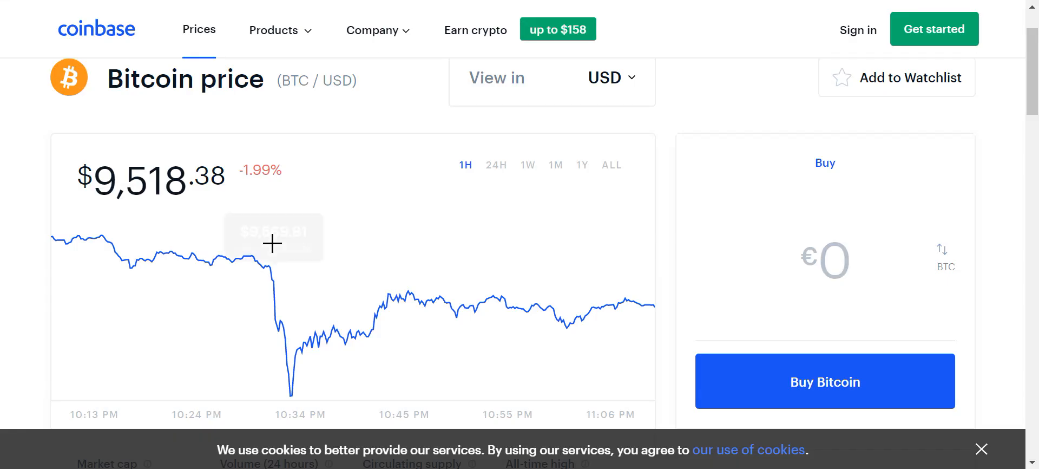
mouse_move(290, 391)
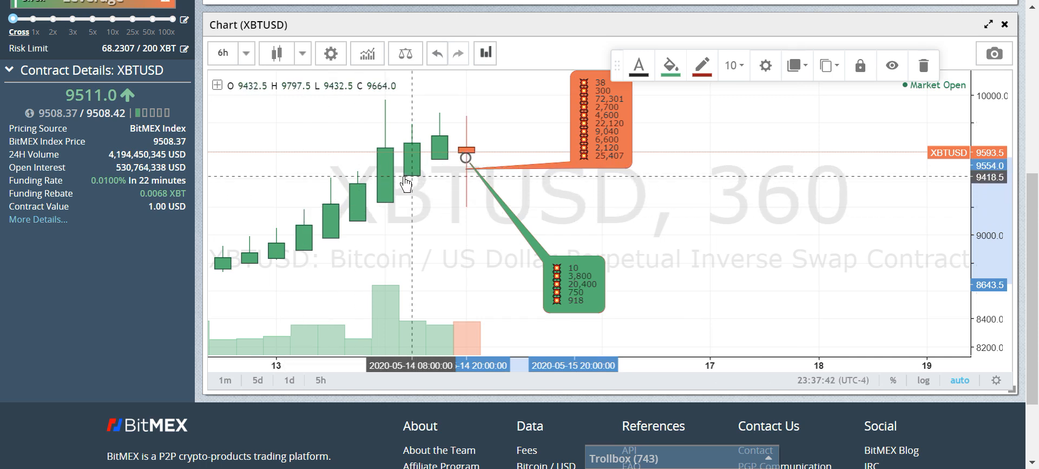
mouse_move(430, 173)
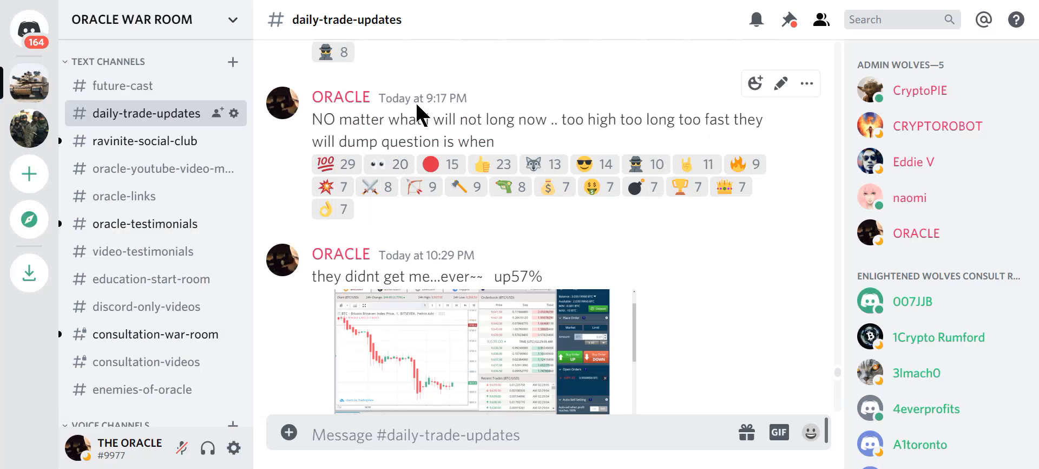
Step: Scroll #daily-trade-updates back onto the 10:29 PM up57% post above the 79% caption
scroll("down", 3)
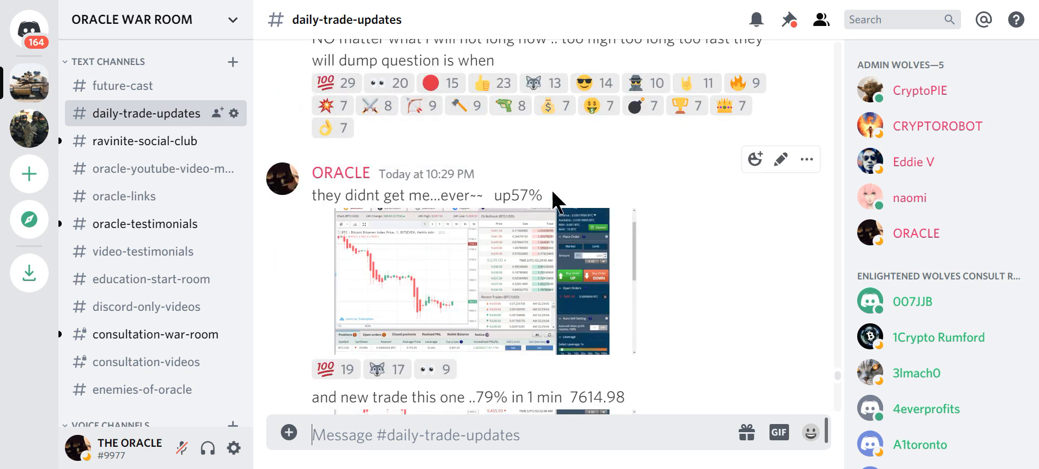
scroll("down", 3)
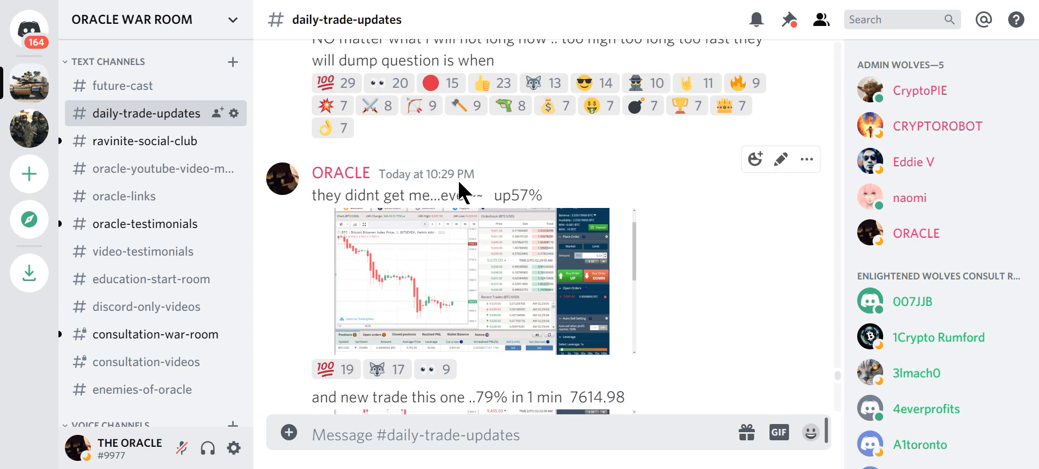
mouse_move(461, 192)
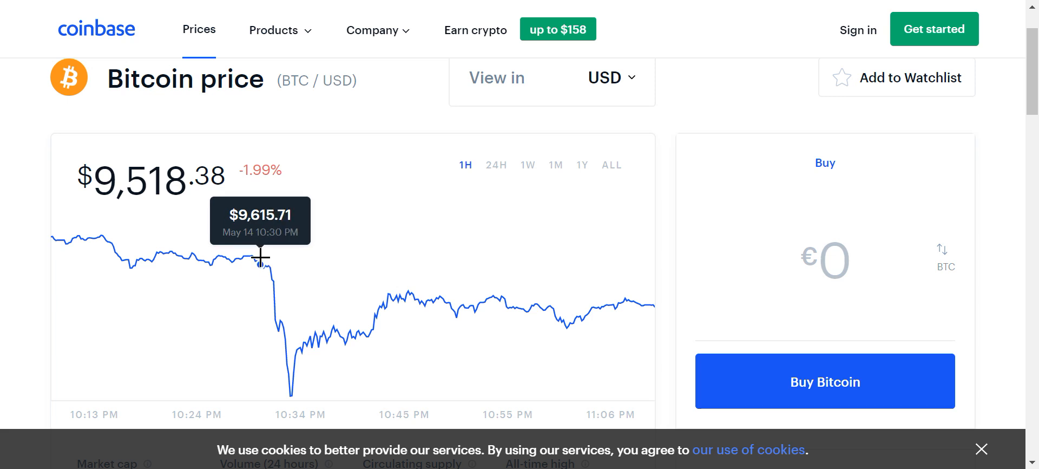
mouse_move(285, 321)
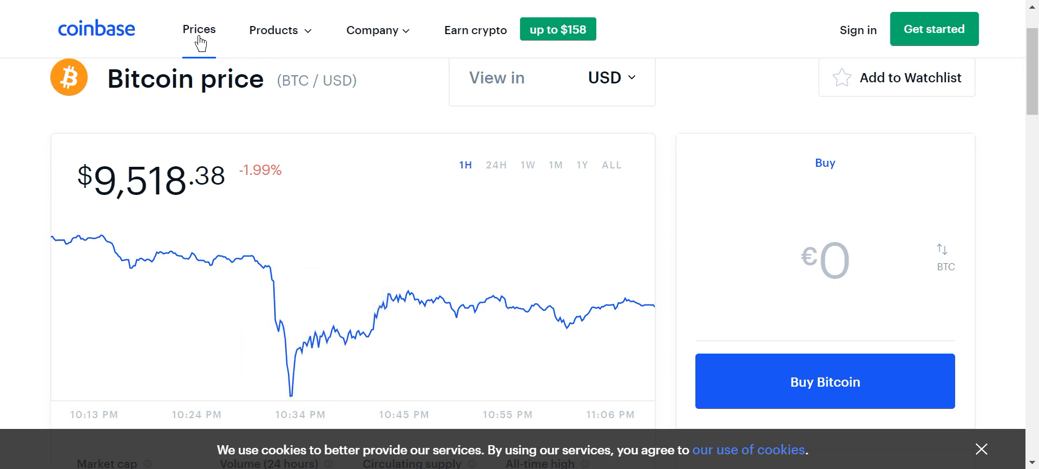
mouse_move(156, 5)
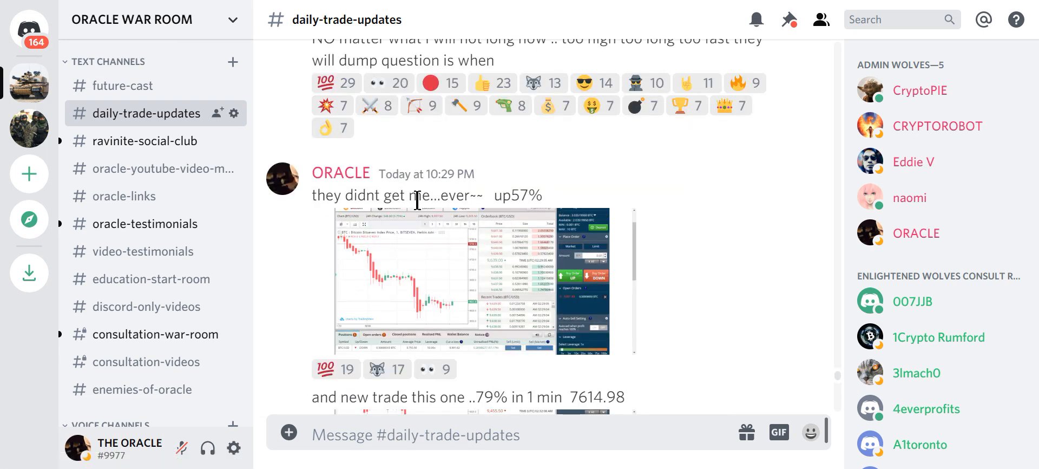
mouse_move(297, 318)
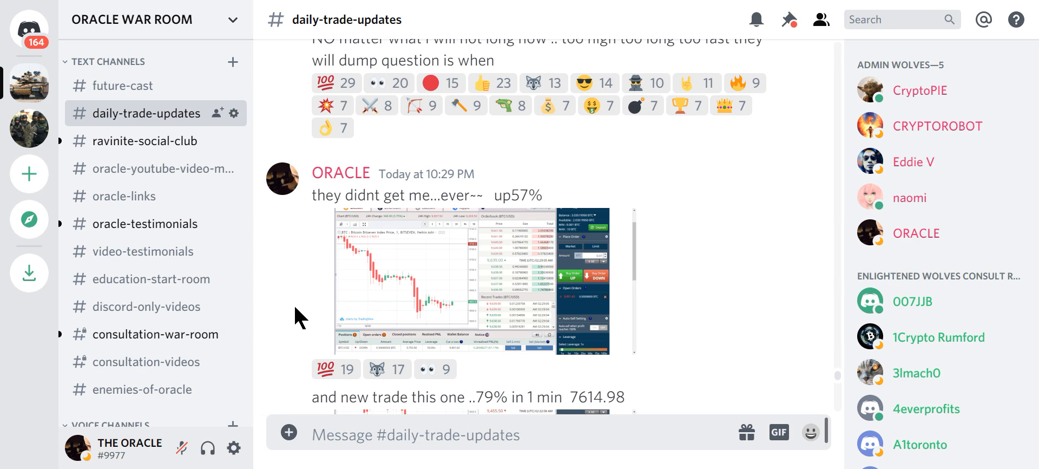
Step: Scroll to the 79% in 1 min post, then switch to the consultation-war-room member profit reports
scroll("down", 3)
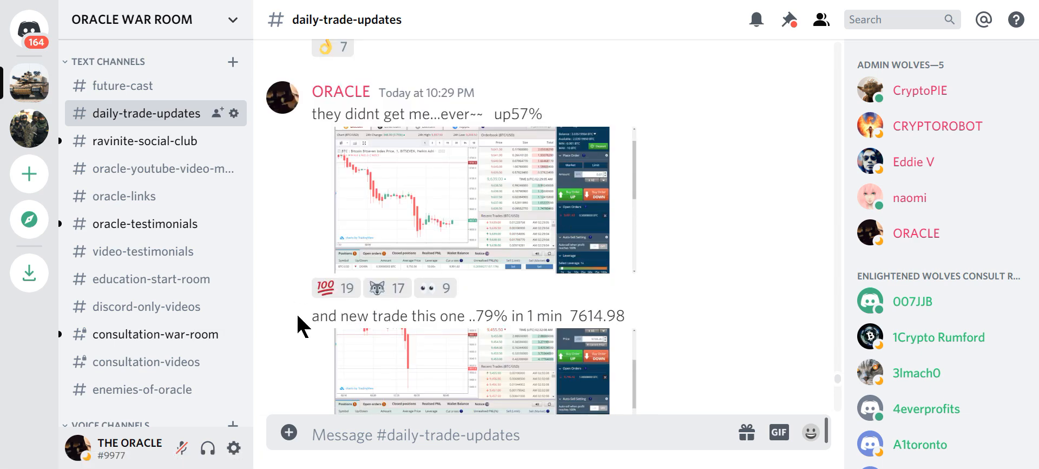
mouse_move(280, 316)
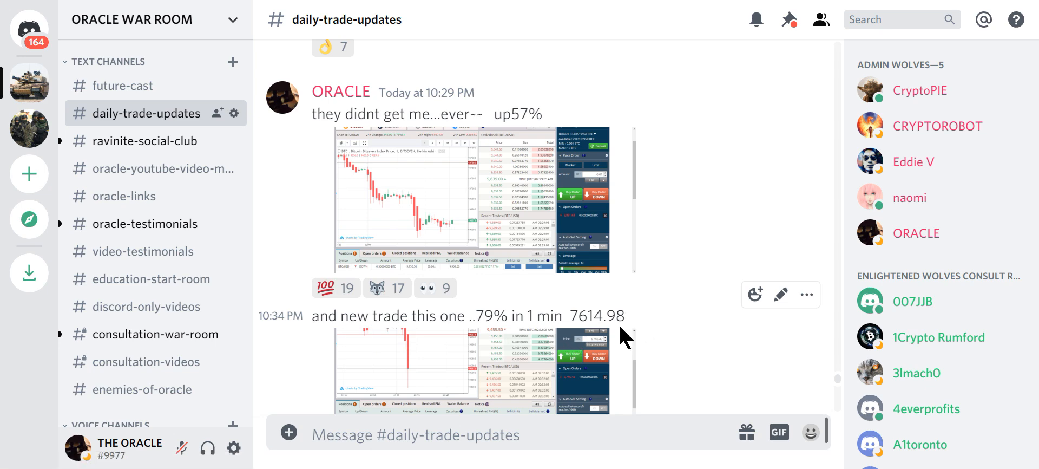
mouse_move(153, 4)
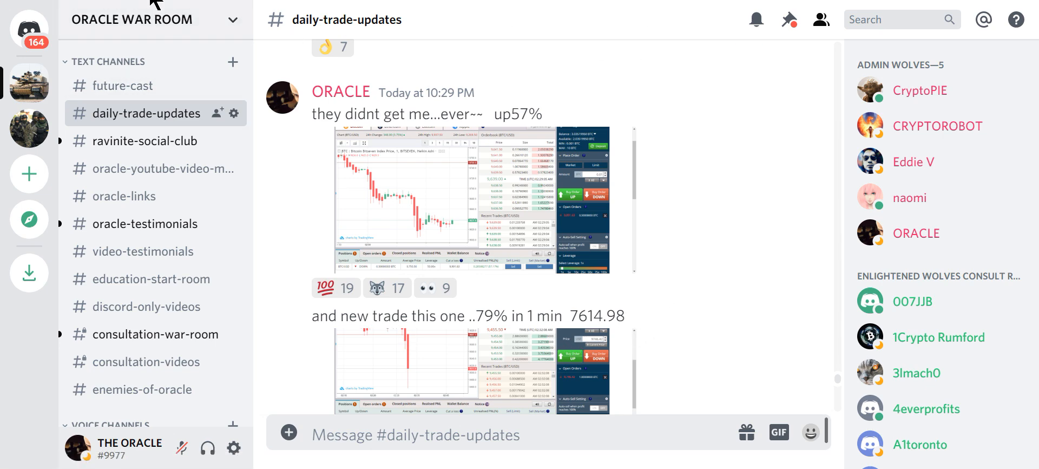
left_click(157, 334)
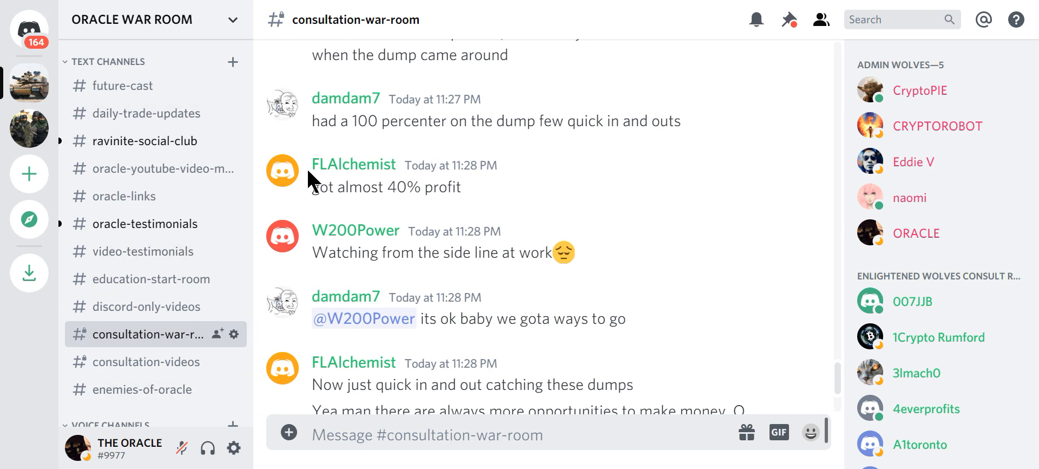
mouse_move(390, 92)
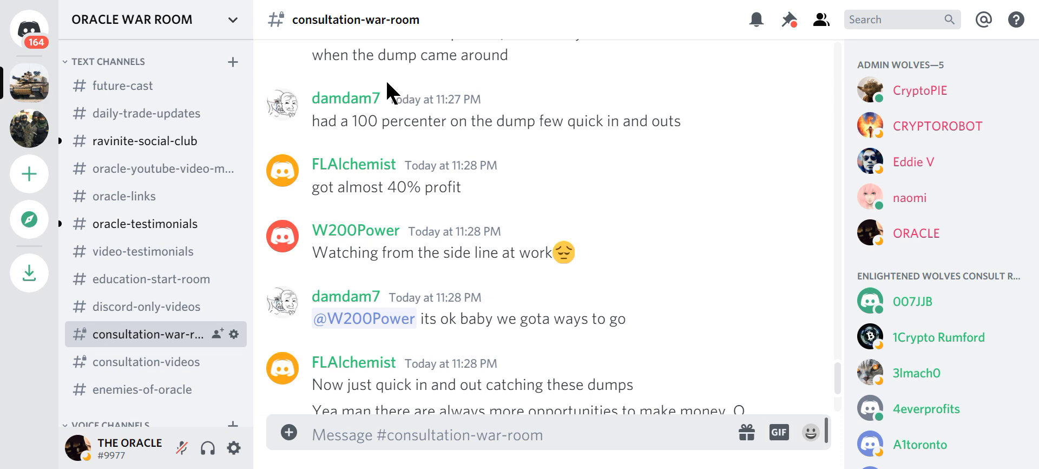
mouse_move(159, 332)
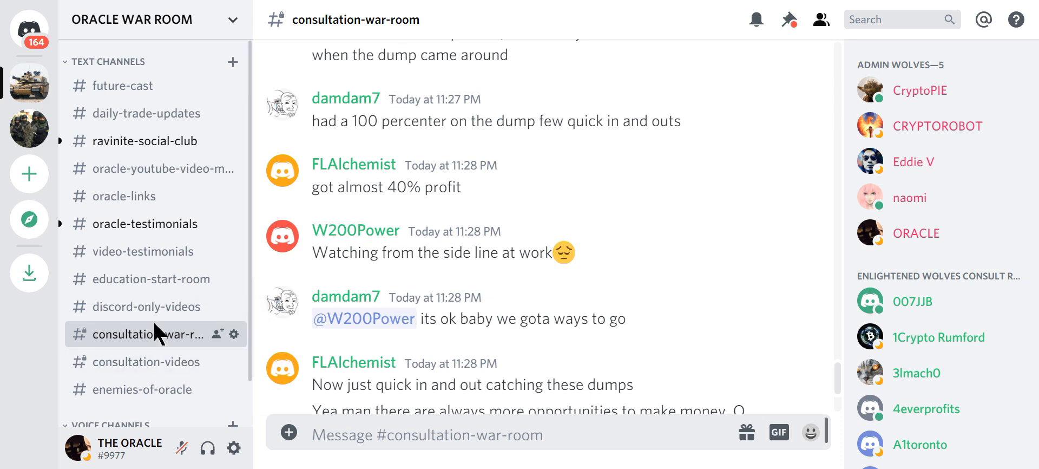
mouse_move(149, 362)
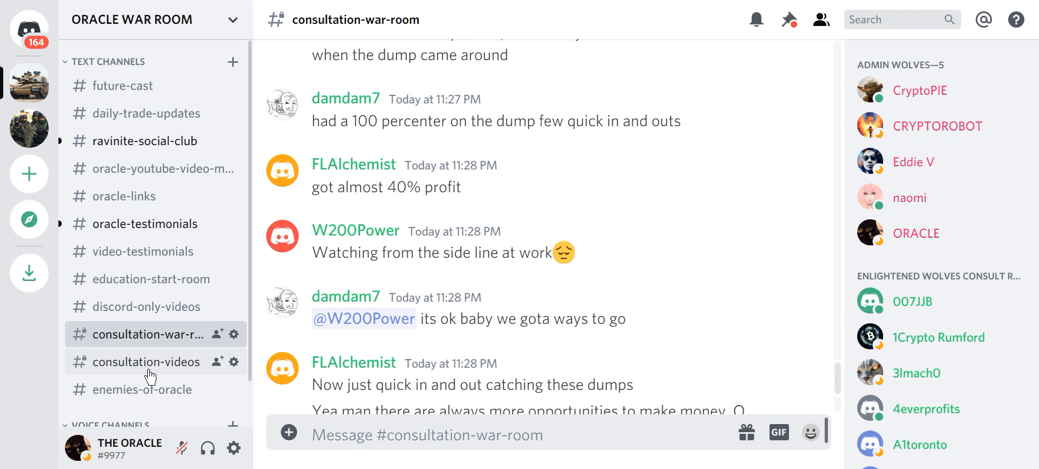
mouse_move(152, 333)
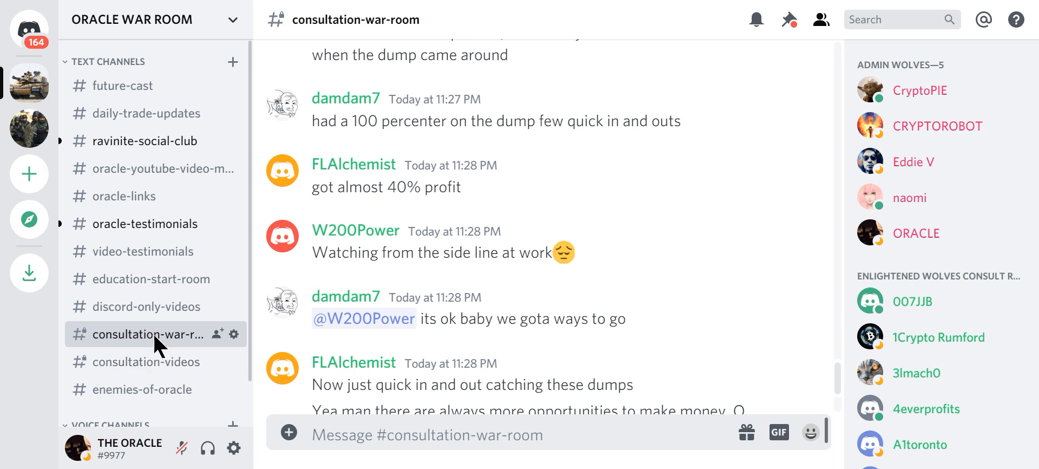
mouse_move(152, 113)
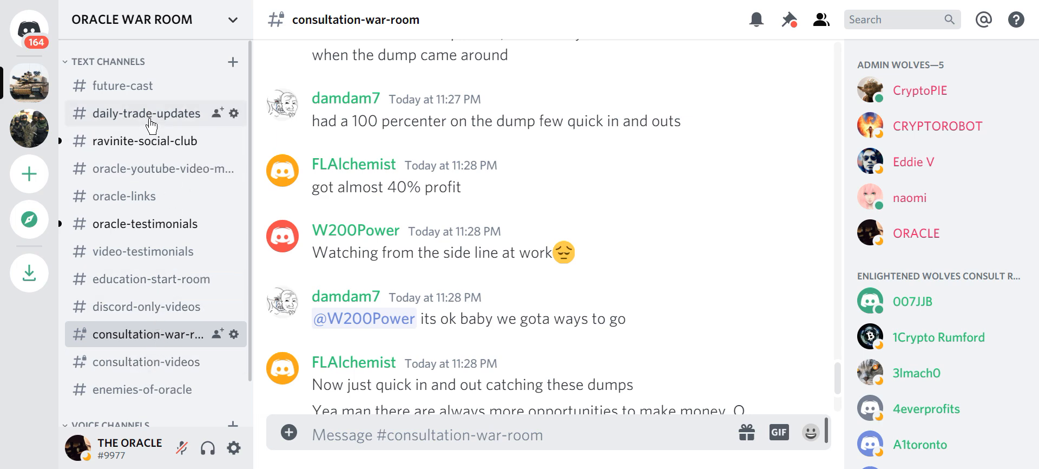
mouse_move(117, 279)
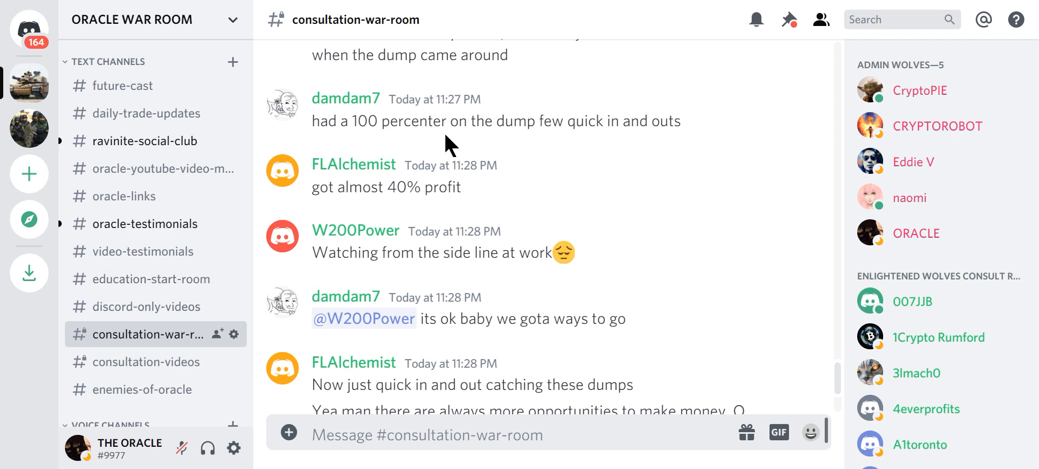
mouse_move(554, 146)
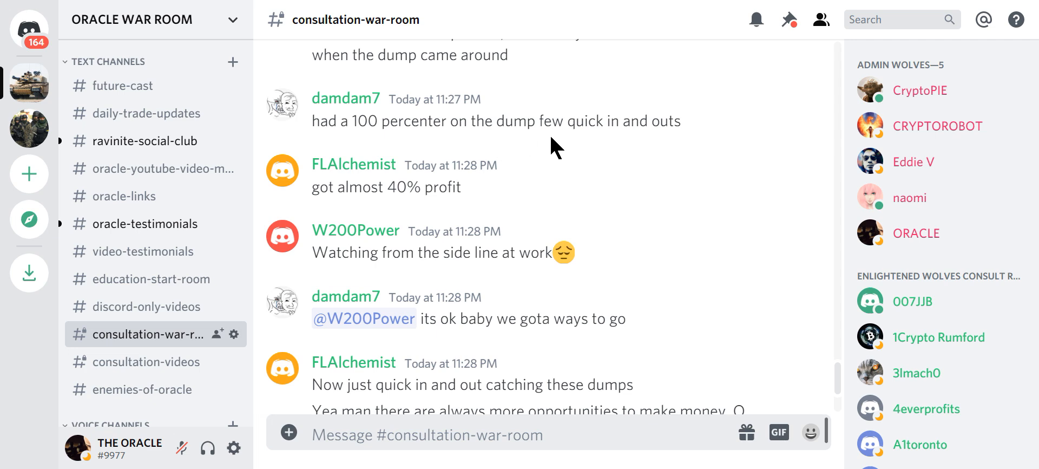
mouse_move(415, 213)
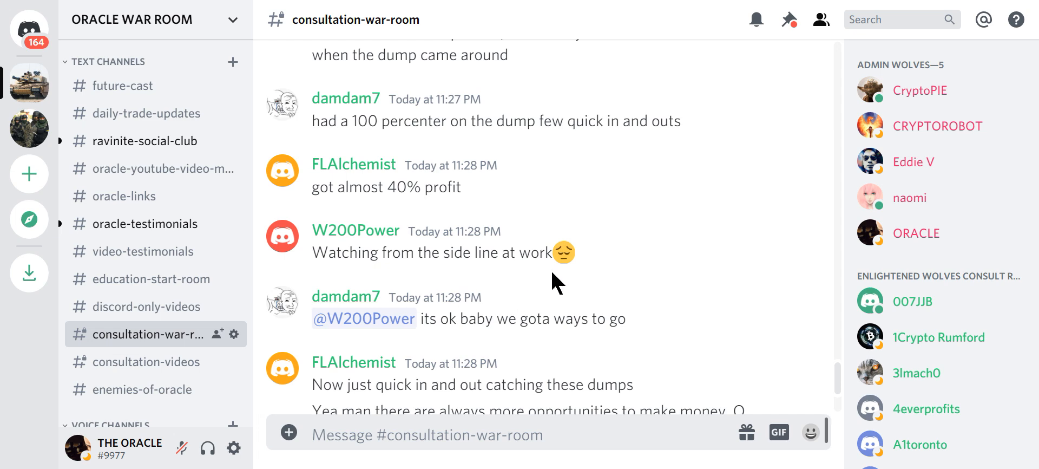
scroll("down", 3)
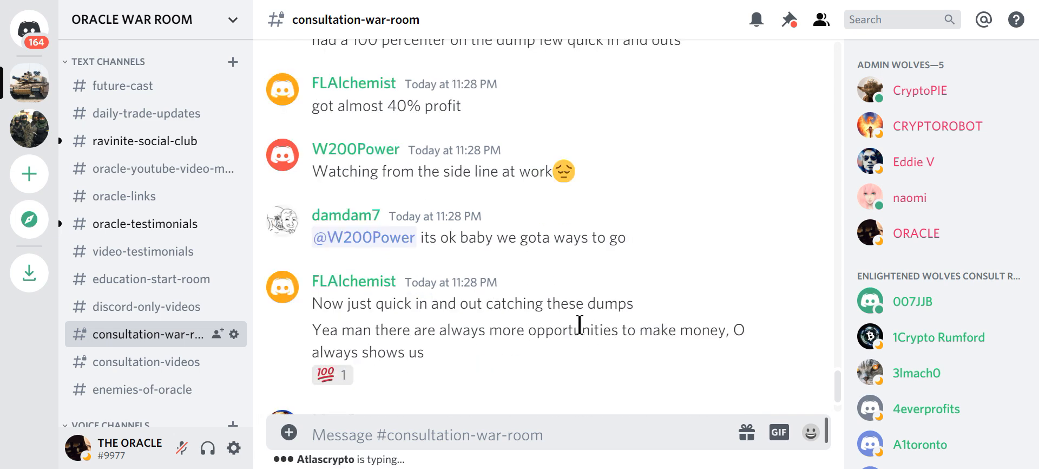
mouse_move(450, 352)
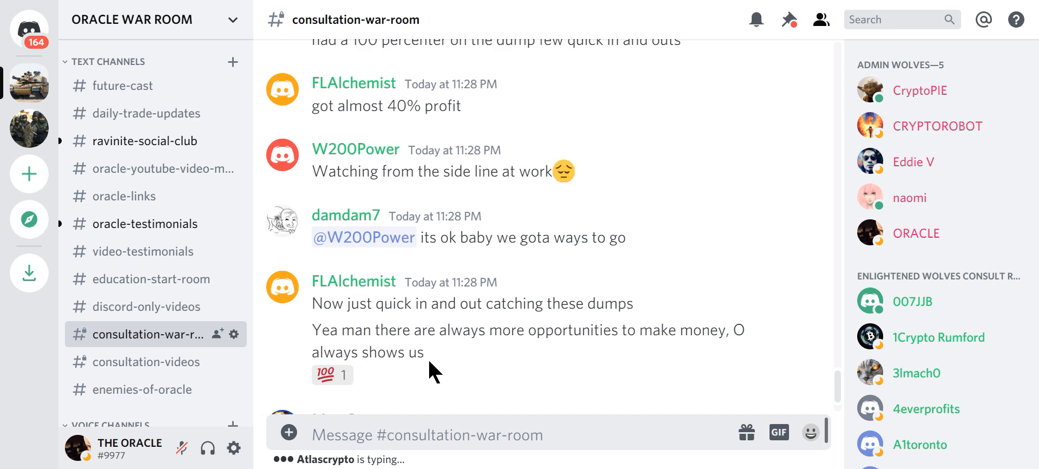
scroll("down", 3)
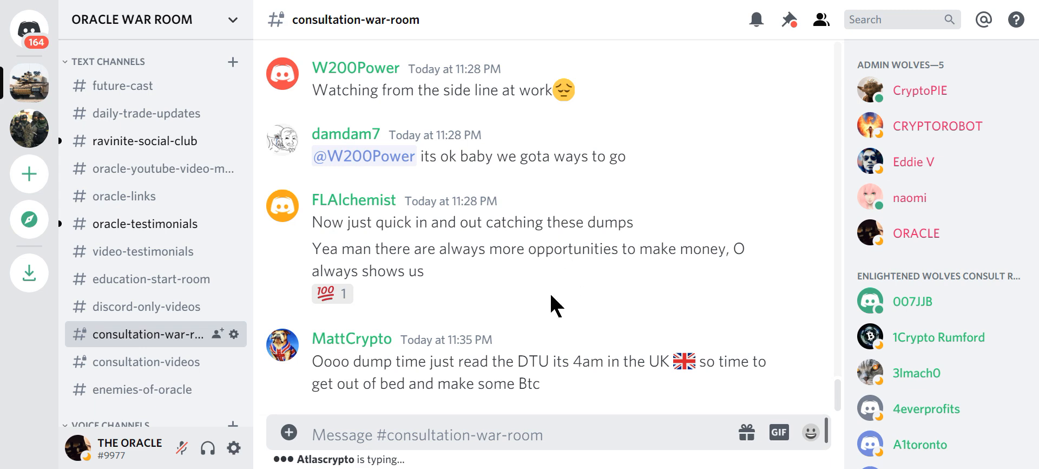
mouse_move(447, 379)
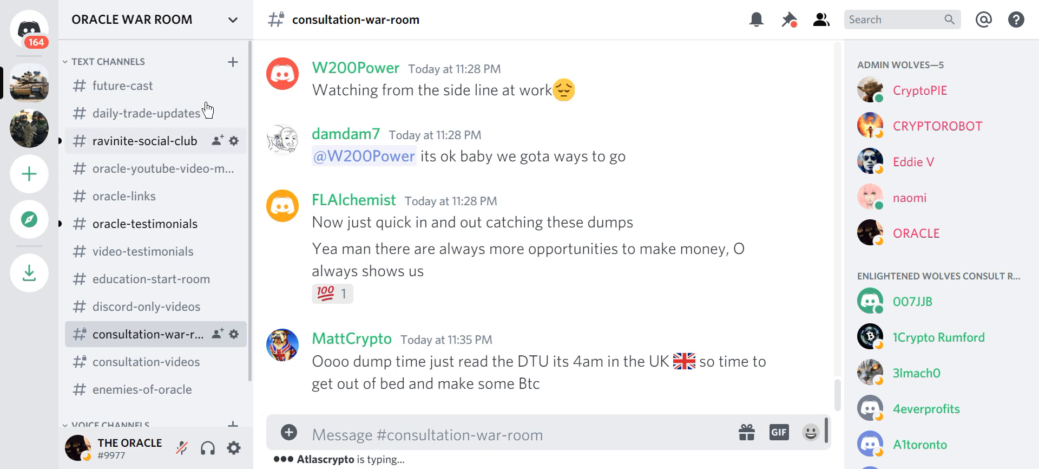
mouse_move(743, 389)
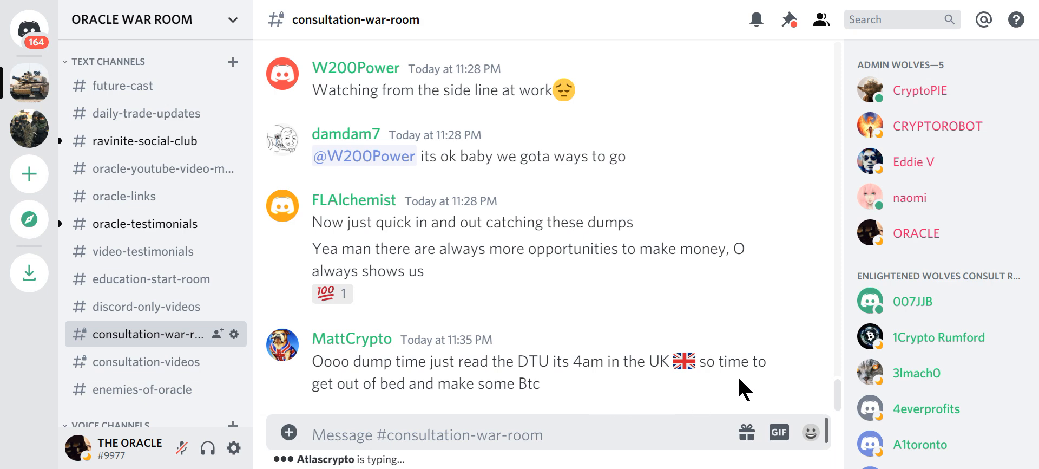
mouse_move(627, 343)
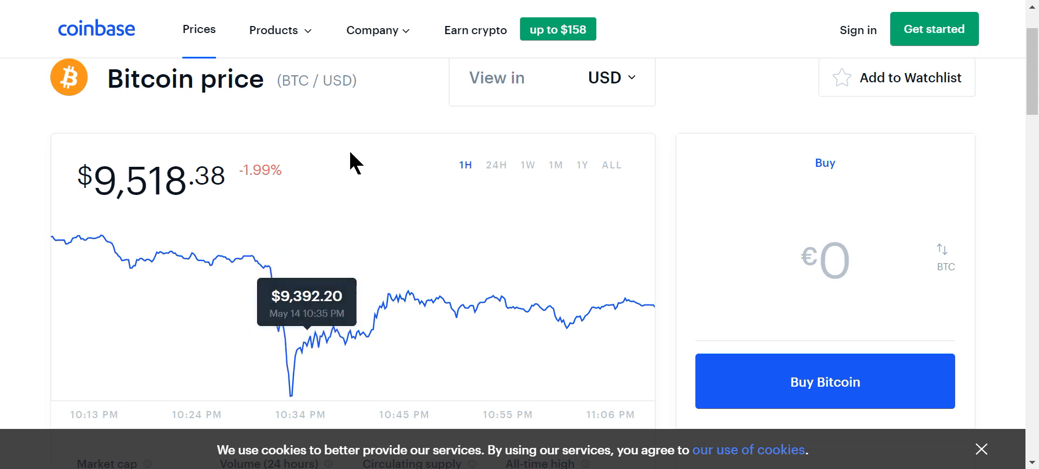
mouse_move(449, 8)
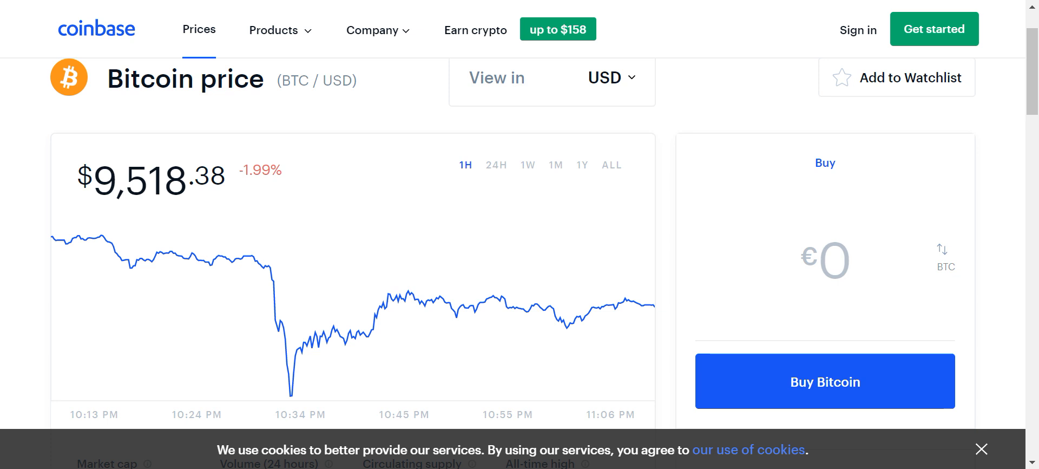
mouse_move(151, 7)
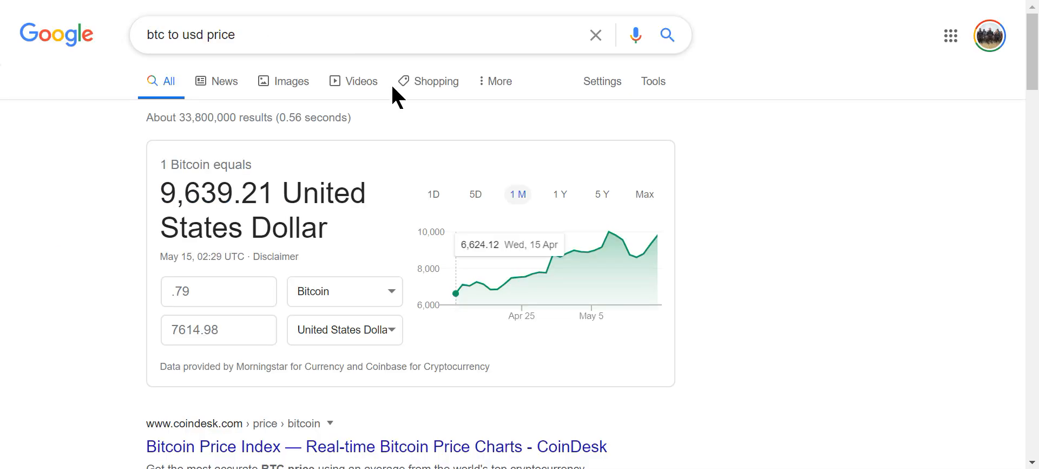
mouse_move(98, 82)
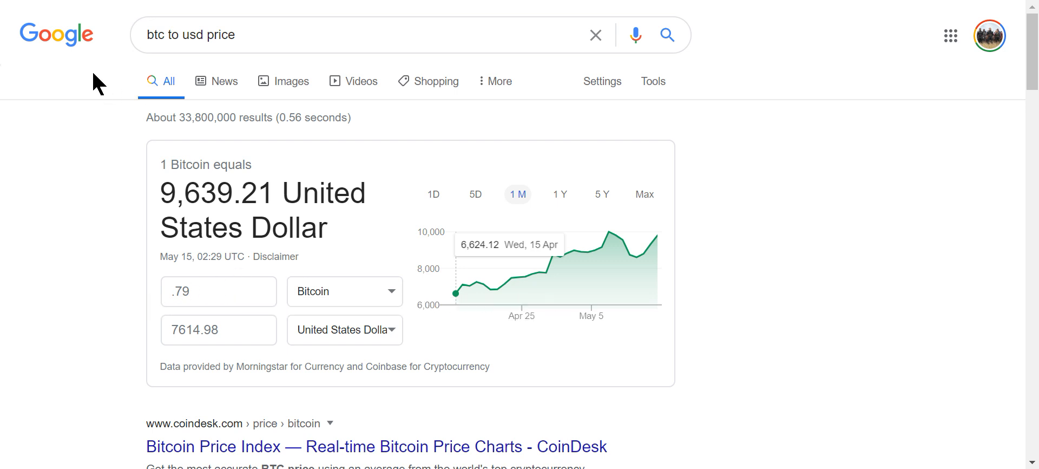
mouse_move(119, 52)
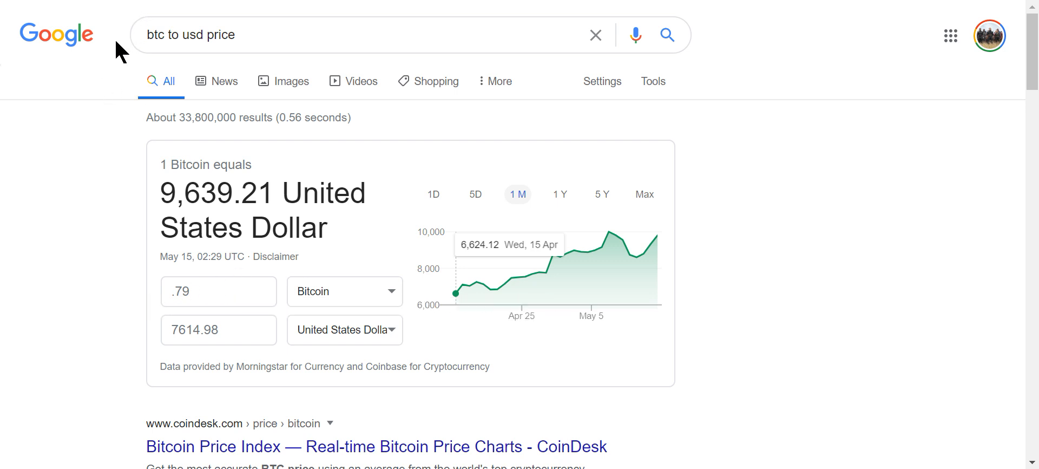
mouse_move(157, 5)
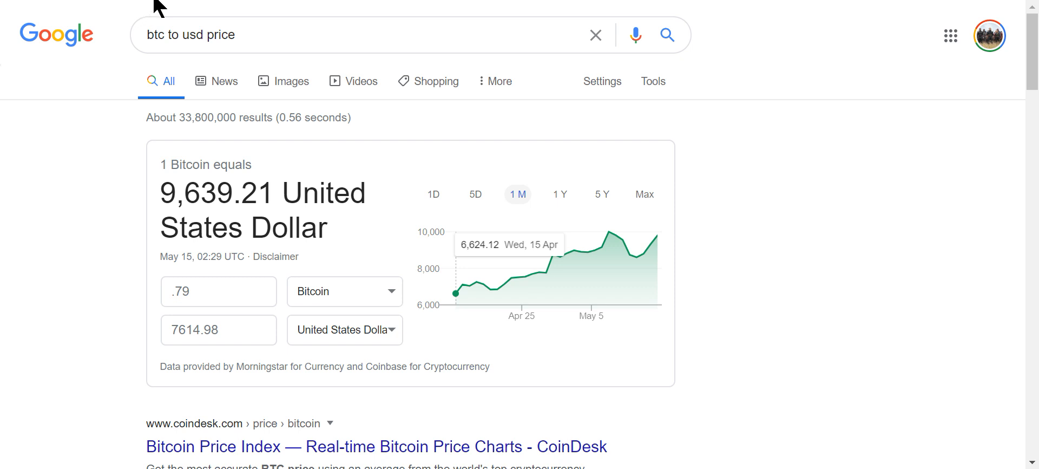
mouse_move(155, 7)
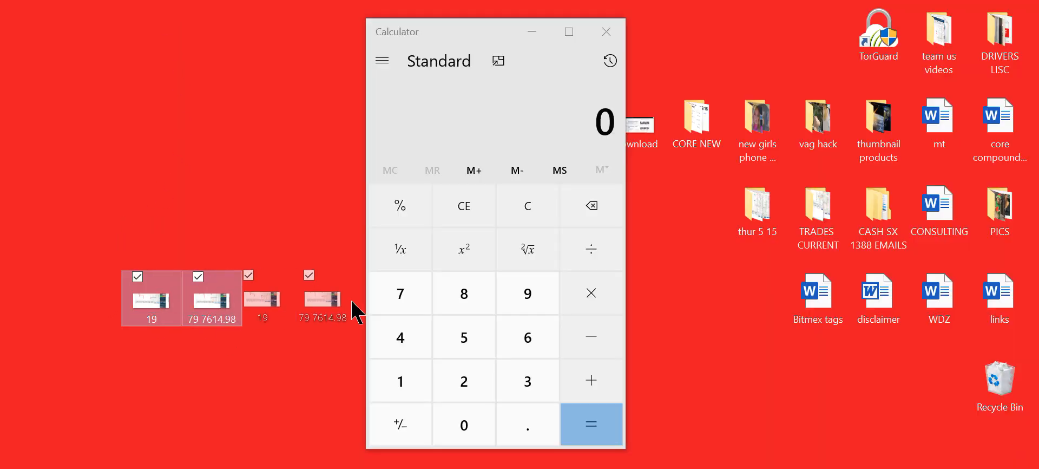
Step: Move the selected result screenshots off the desktop and copy the thur 5 15 folder
left_click_drag(322, 299, 756, 213)
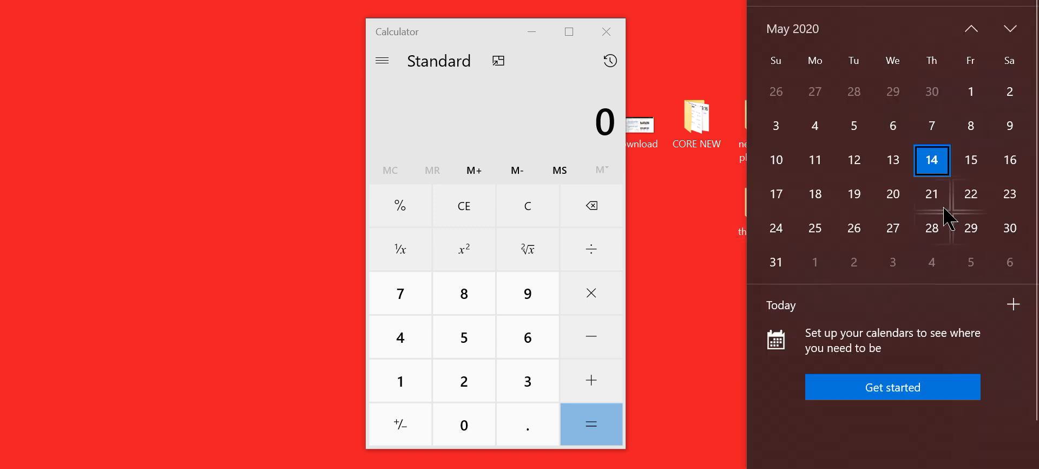
left_click(700, 225)
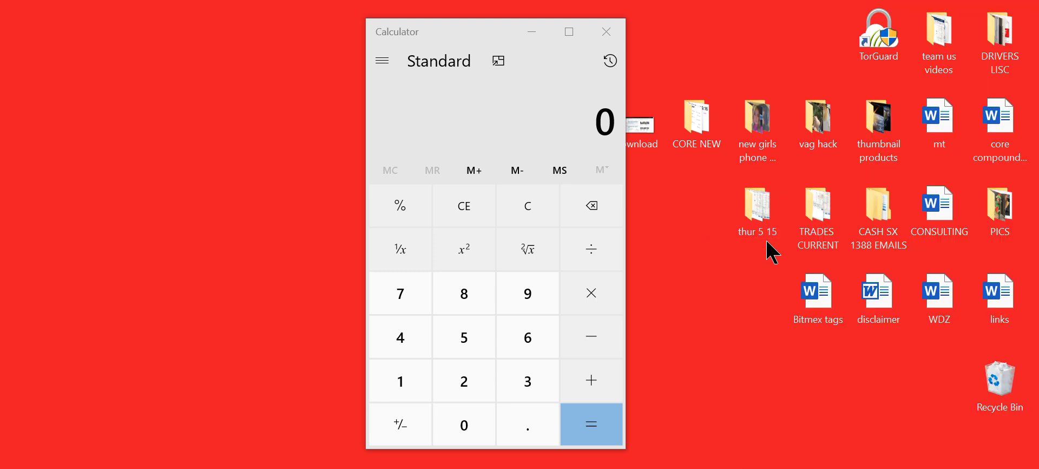
right_click(757, 211)
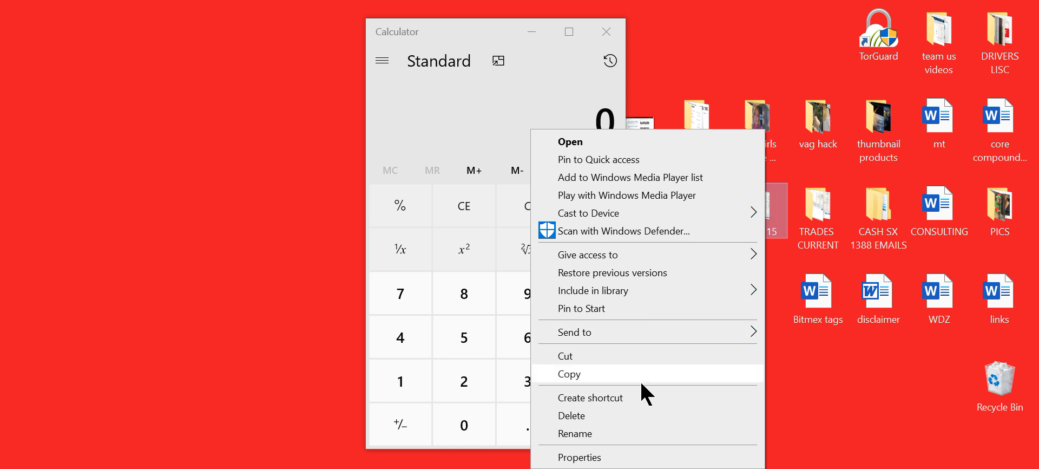
left_click(575, 433)
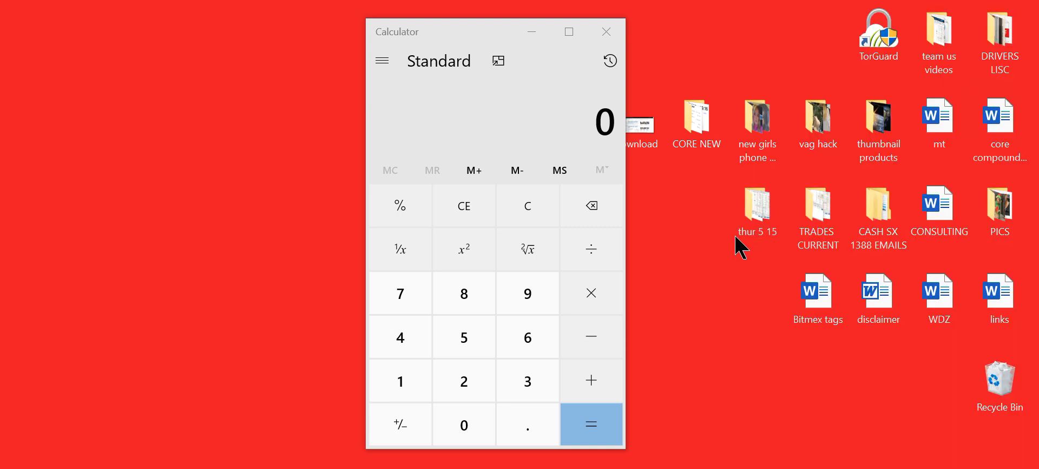
Step: Rename the thur 5 15 folder to thur 5 14 and open the folder of 121 dated trade folders
right_click(757, 210)
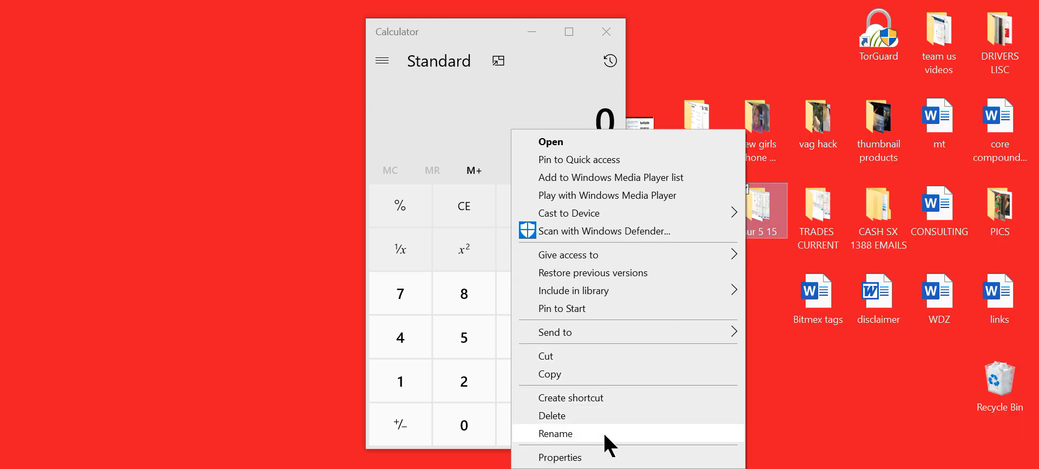
left_click(555, 433)
type("thur 5 14")
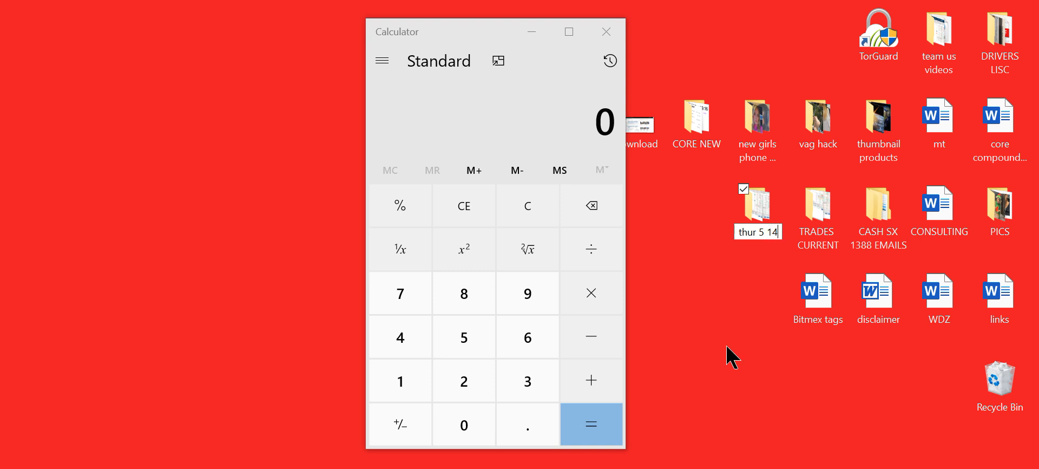
double_click(817, 205)
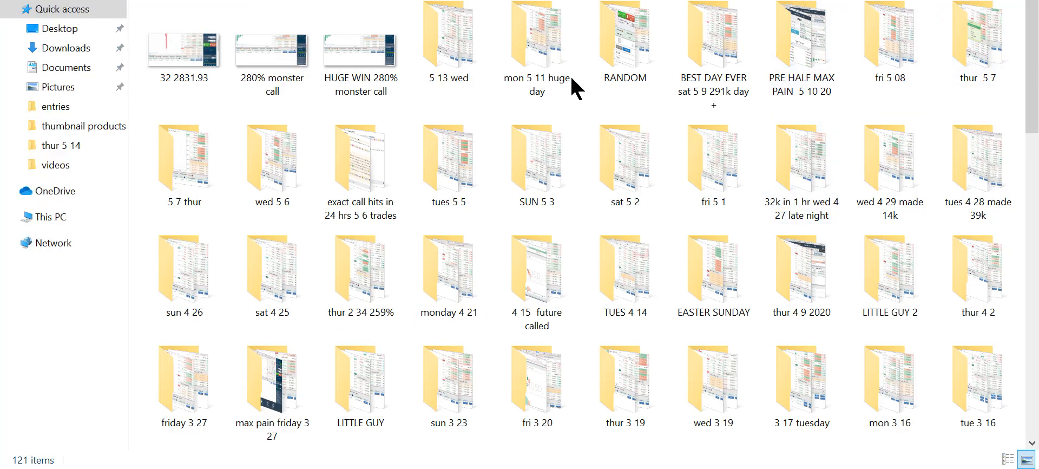
Step: Open the 'exact call hits in 24 hrs 5 6 trades' folder and view the TIME BOMB 1166.63% ROE screenshot
left_click(448, 162)
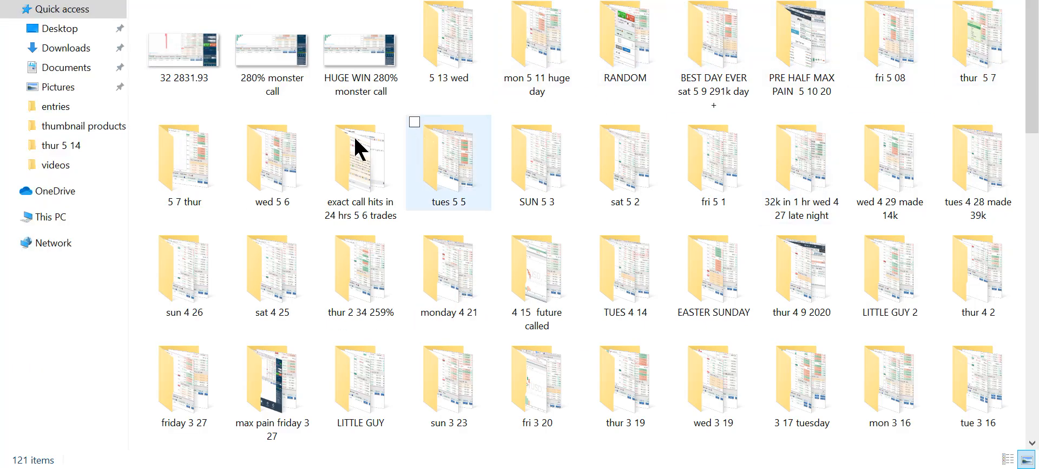
double_click(448, 162)
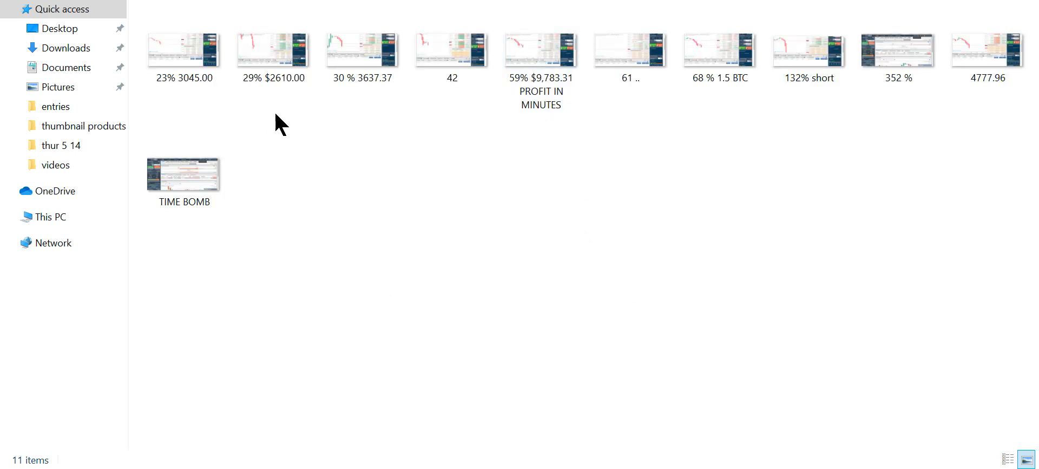
mouse_move(600, 171)
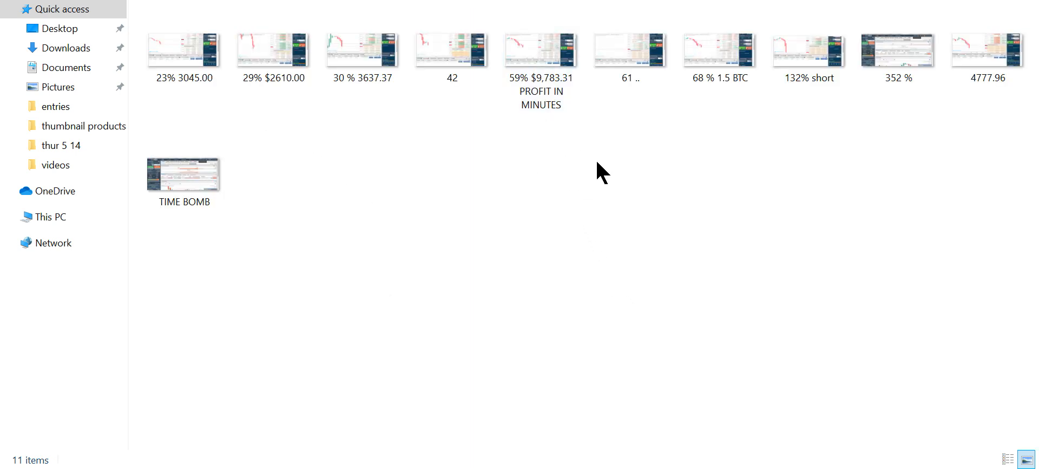
mouse_move(542, 152)
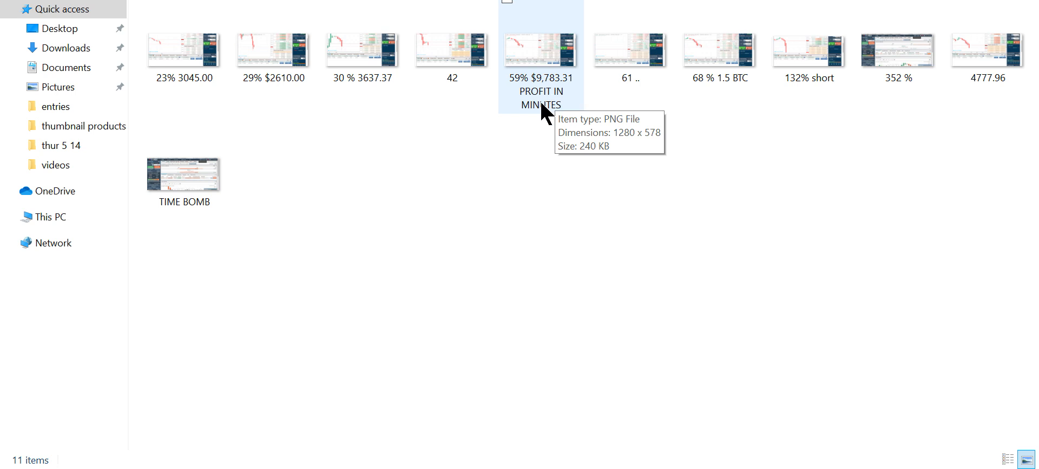
mouse_move(712, 99)
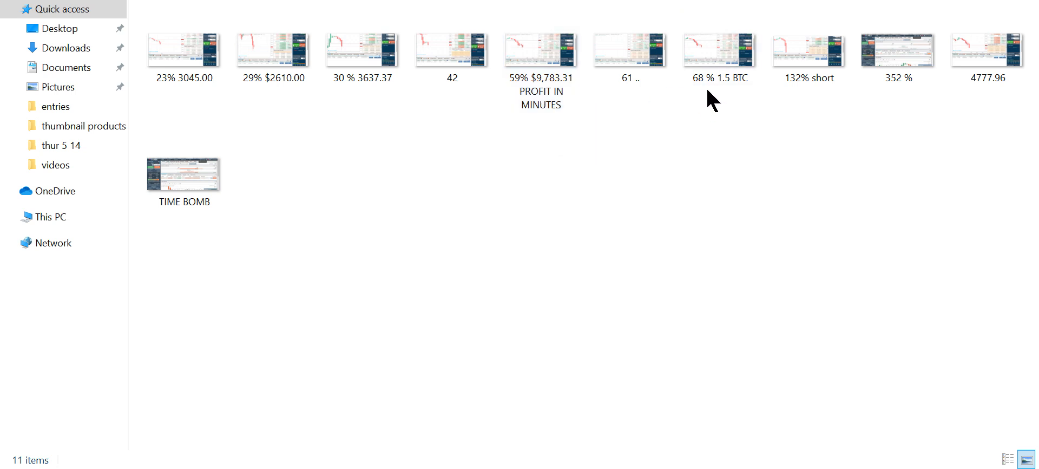
left_click(452, 50)
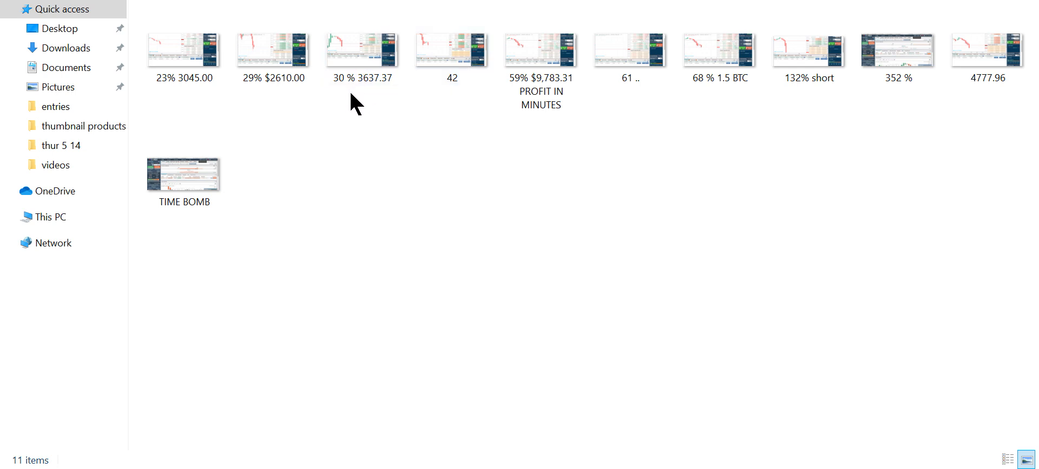
mouse_move(193, 181)
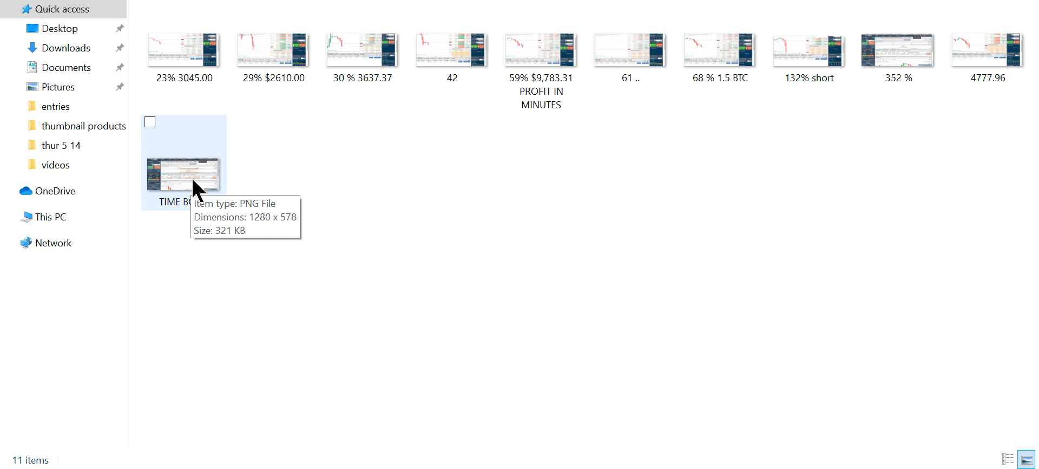
double_click(184, 170)
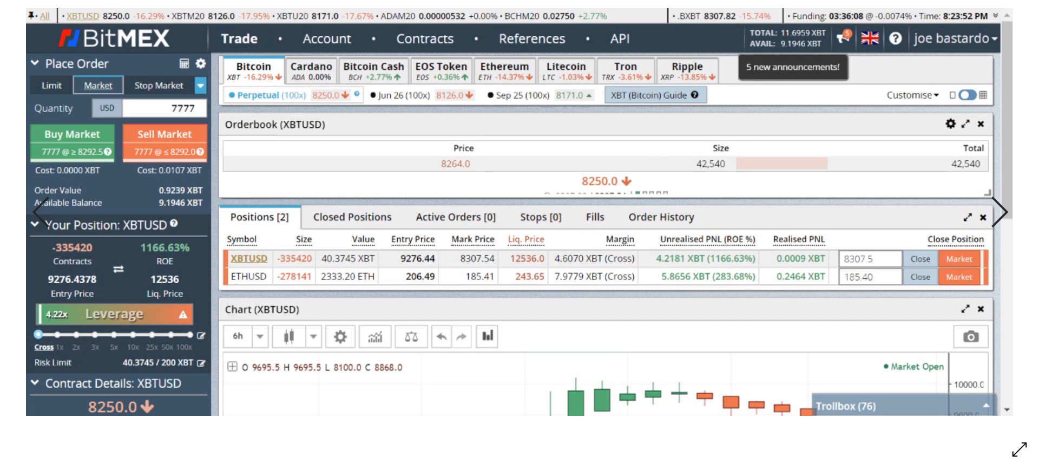
Step: Close the BitMEX 1166.63% ROE screenshot in Photos, returning to the desktop
left_click(326, 38)
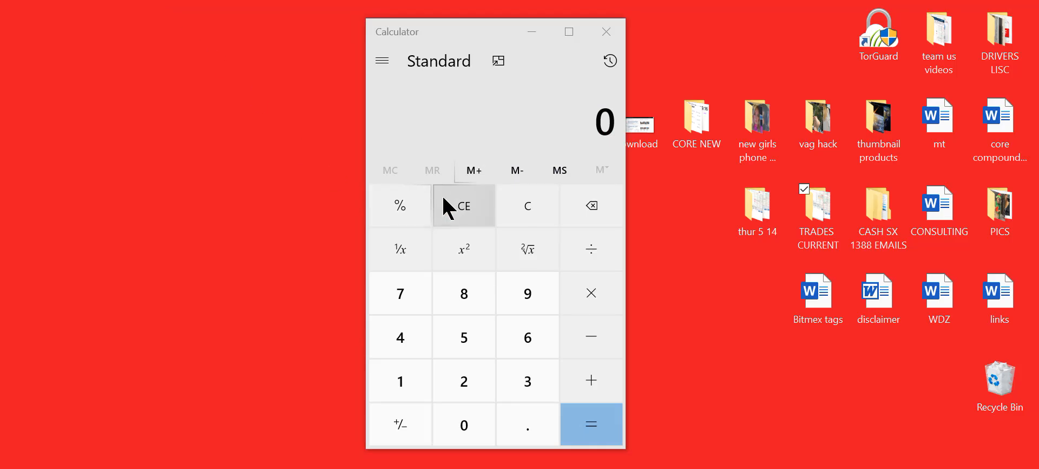
Step: Clear Calculator and sum the first profit figures 4379 and 3090 from the file labels
left_click(757, 210)
type("43")
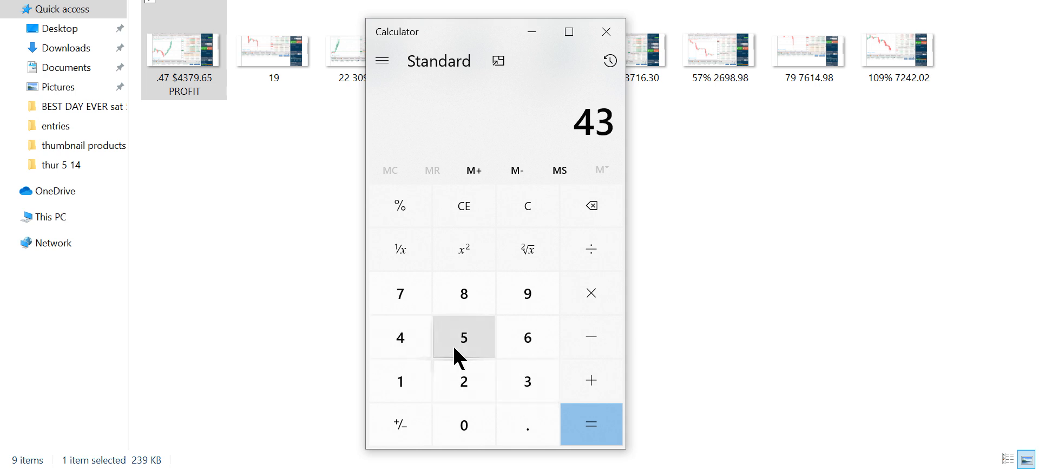
left_click(463, 293)
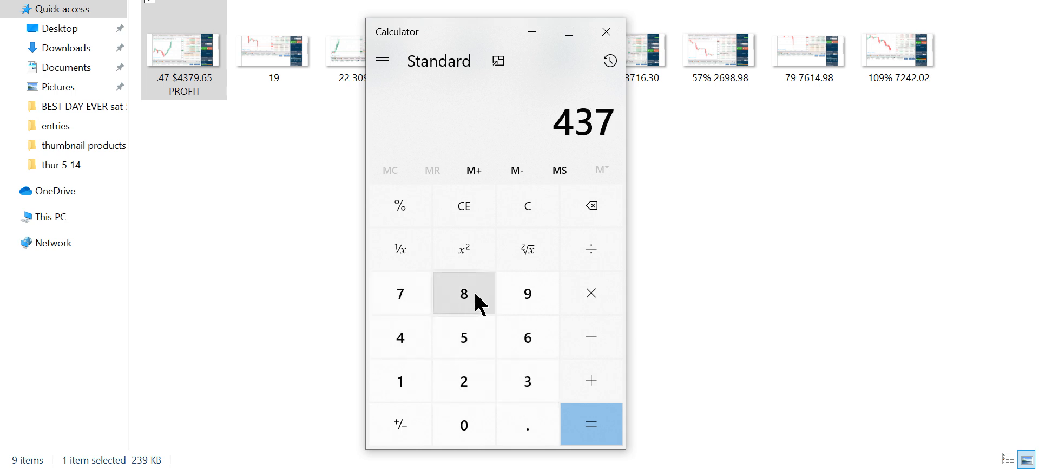
left_click(590, 380)
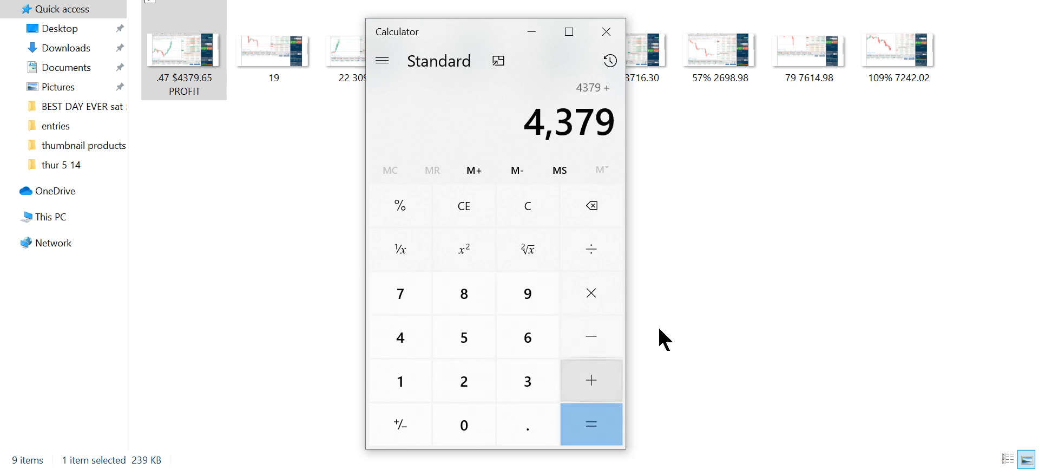
left_click_drag(464, 31, 627, 23)
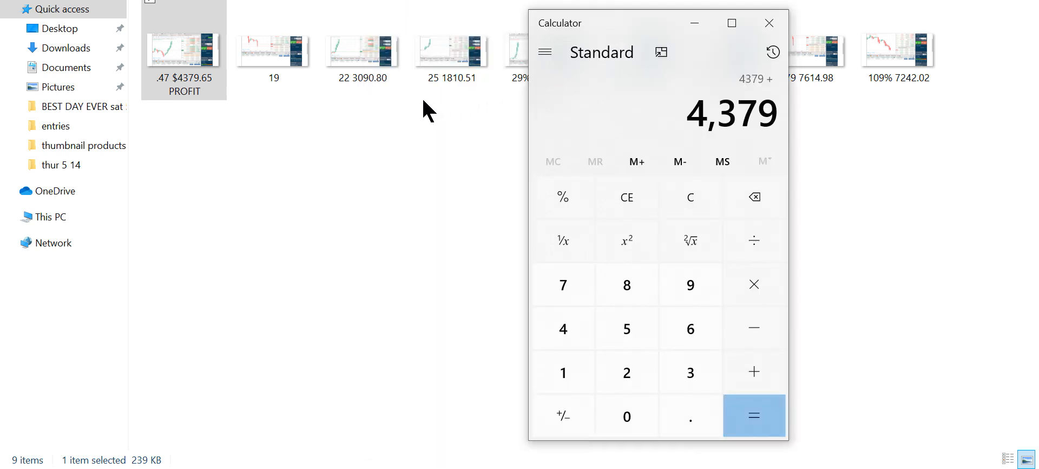
mouse_move(362, 106)
type("3")
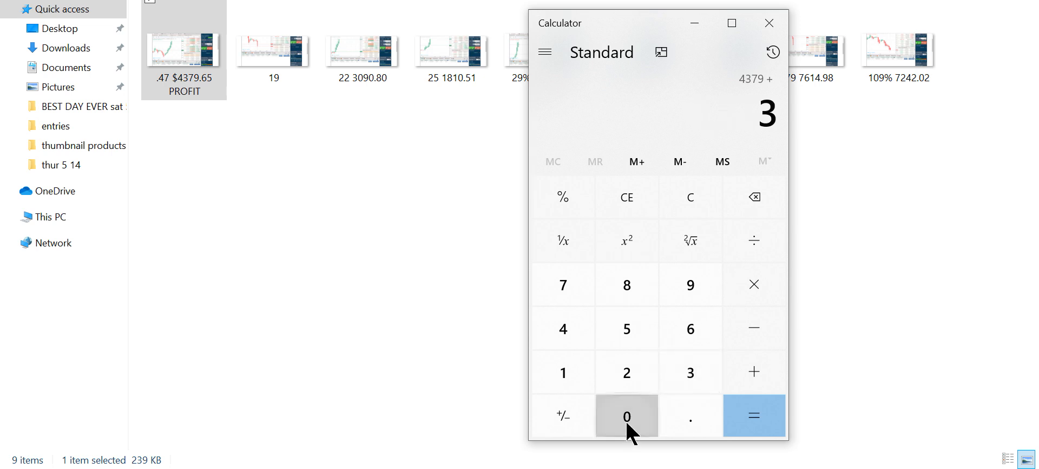
left_click(625, 416)
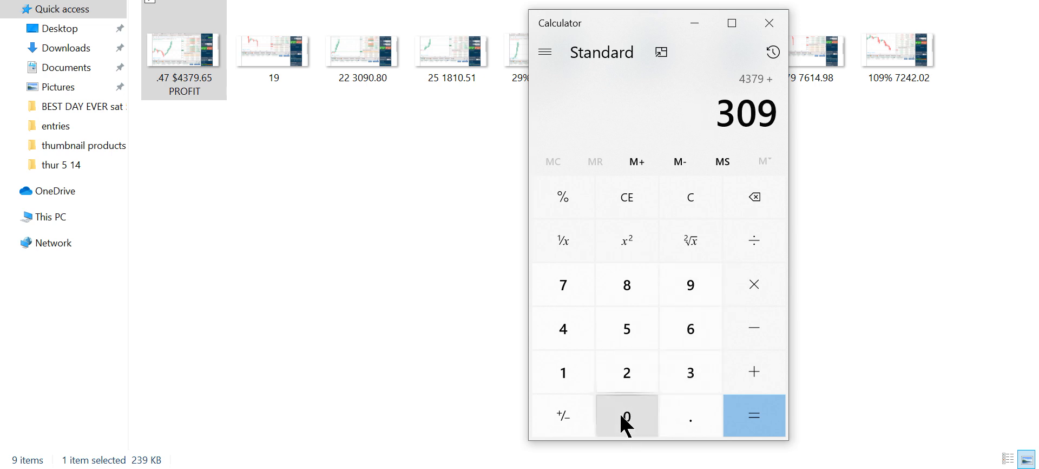
left_click(753, 416)
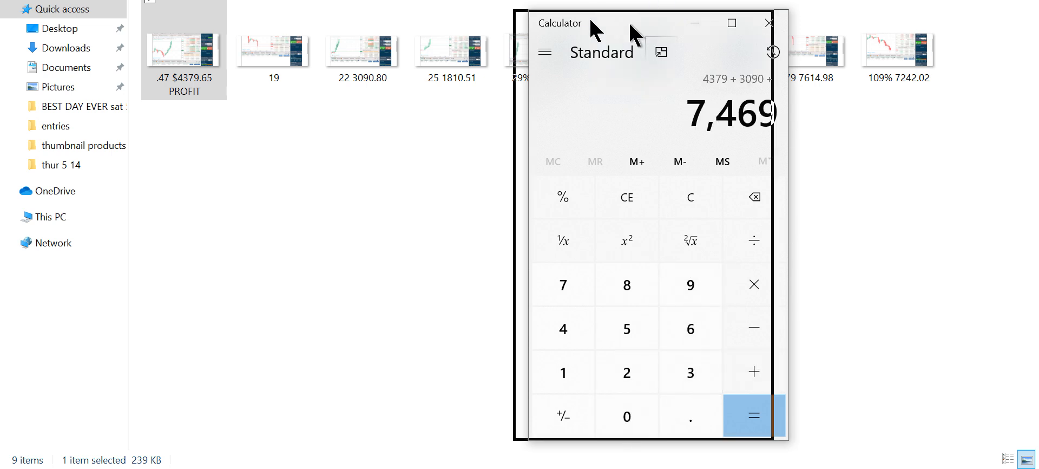
left_click_drag(650, 23, 243, 26)
type("18")
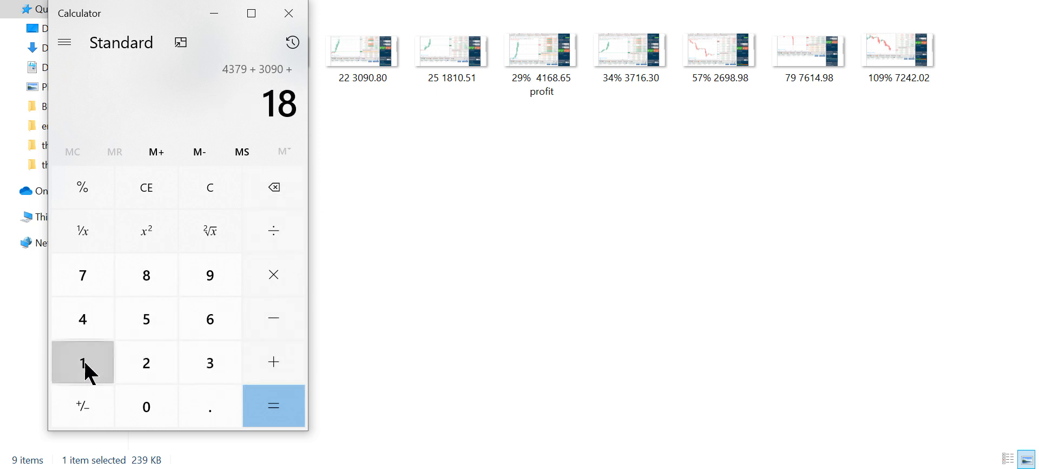
Step: Add 1810, 4168, 2698, 7614 and 7242 to reach a running total of 27,475
left_click(273, 362)
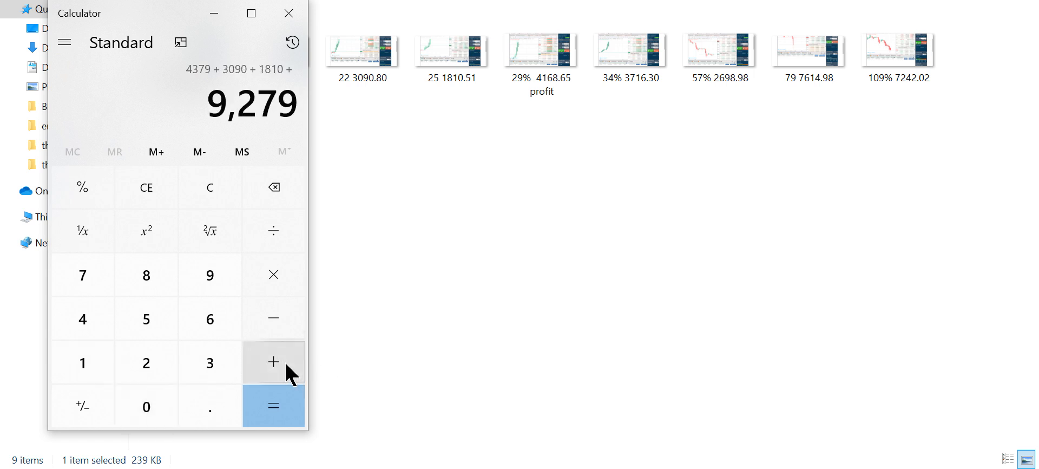
mouse_move(210, 318)
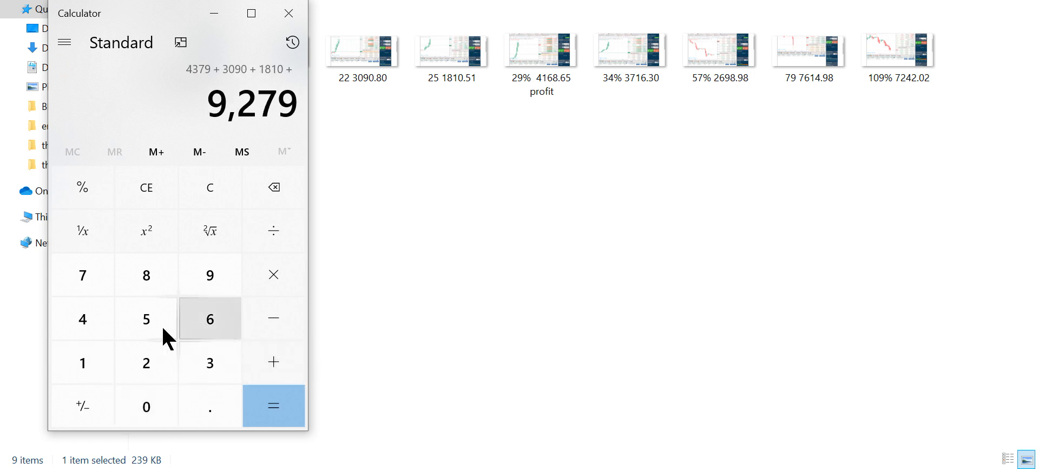
left_click(82, 363)
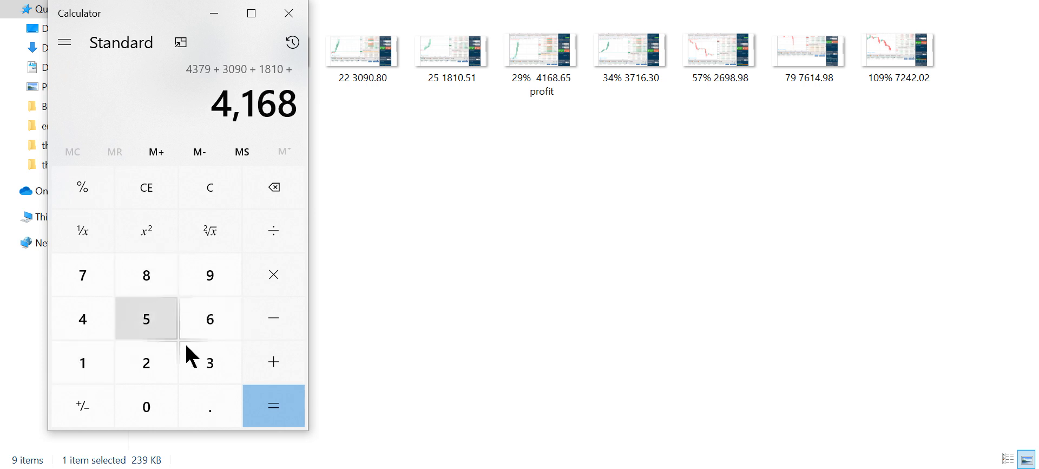
left_click(273, 362)
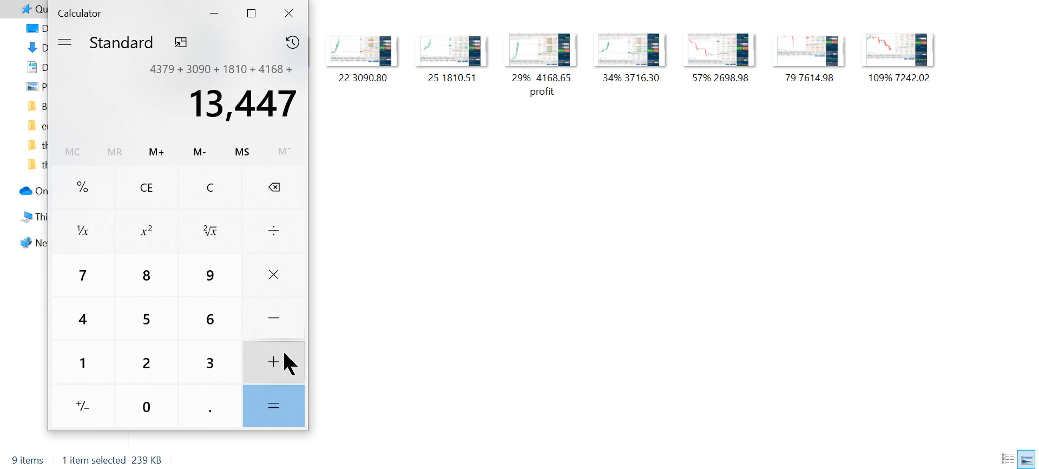
mouse_move(210, 363)
type(" 3716")
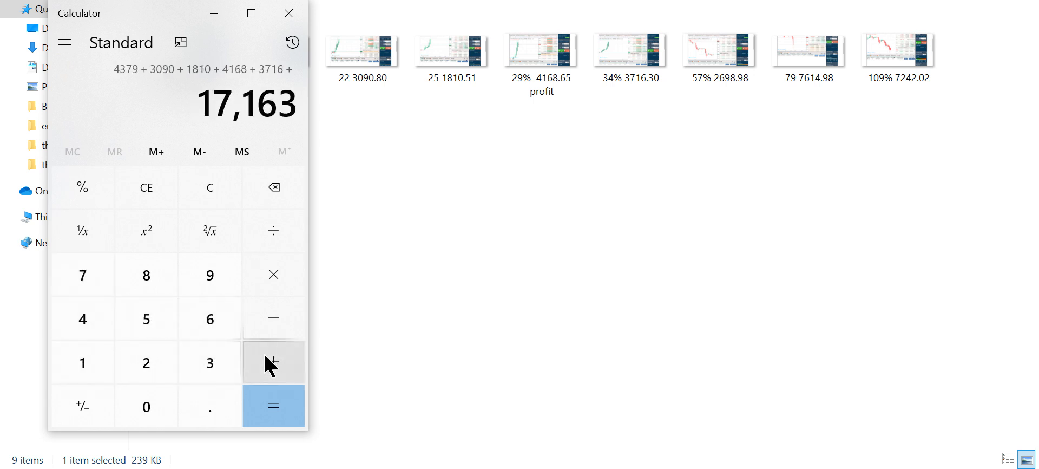
mouse_move(146, 363)
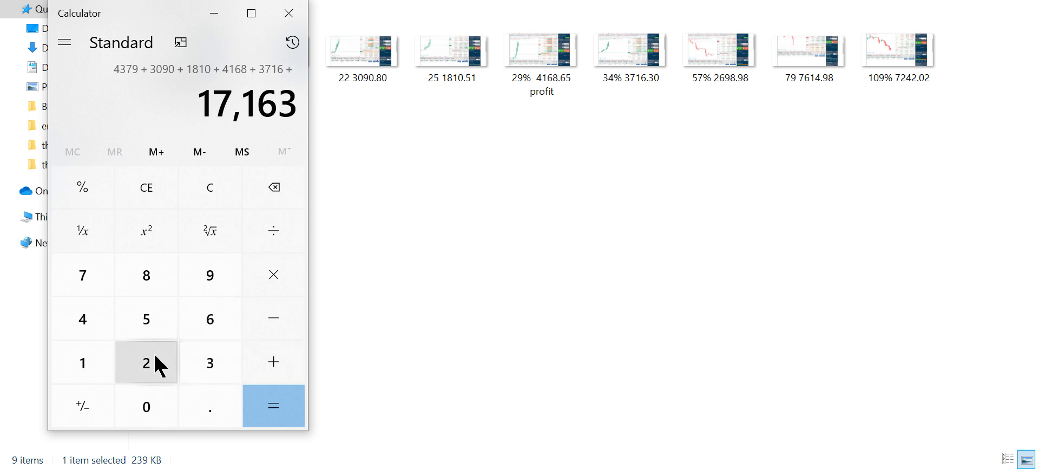
left_click(146, 275)
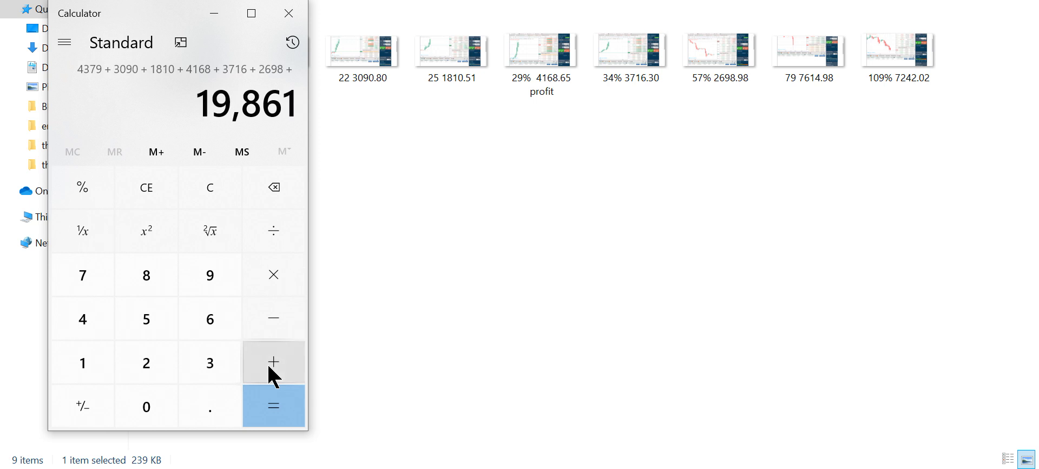
mouse_move(83, 275)
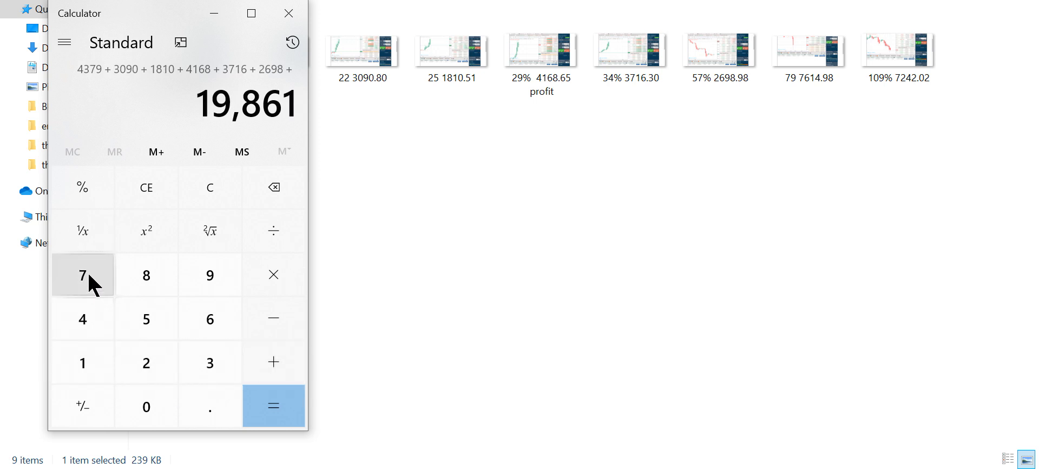
left_click(82, 275)
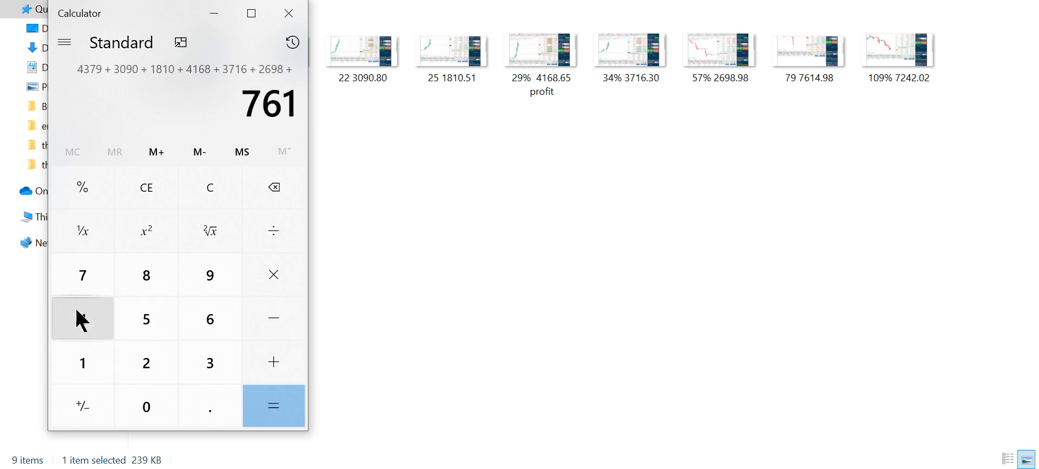
left_click(273, 362)
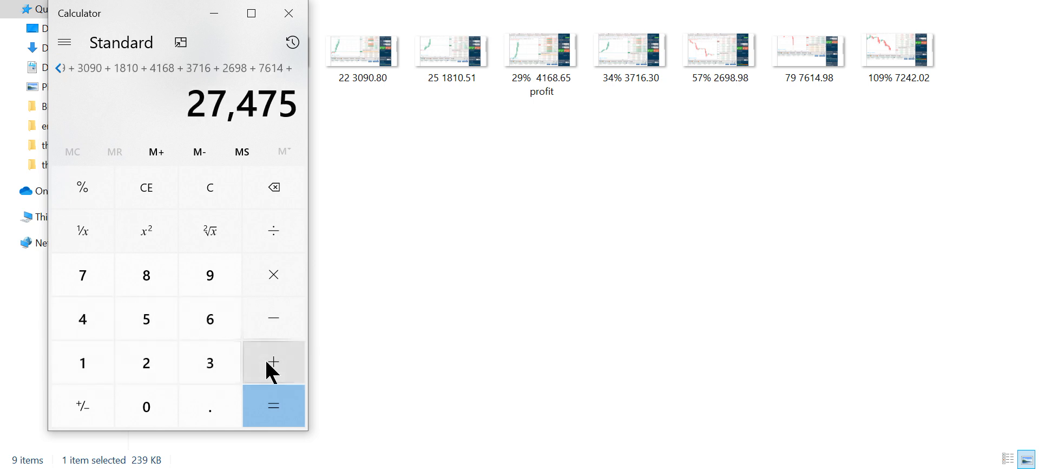
mouse_move(82, 318)
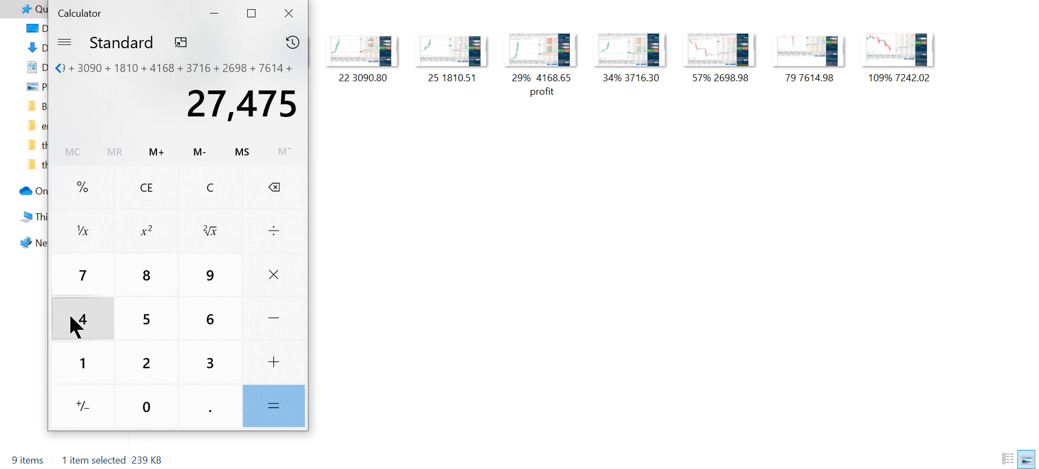
mouse_move(82, 275)
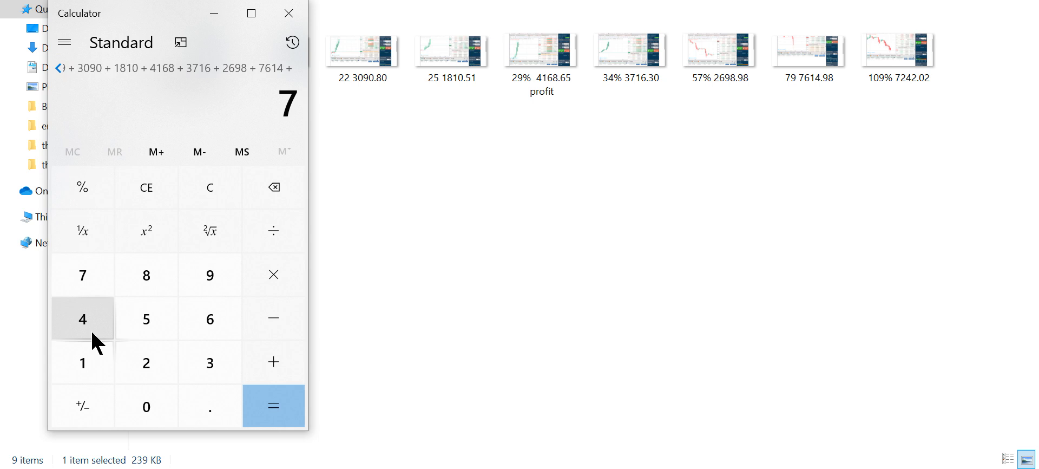
mouse_move(108, 335)
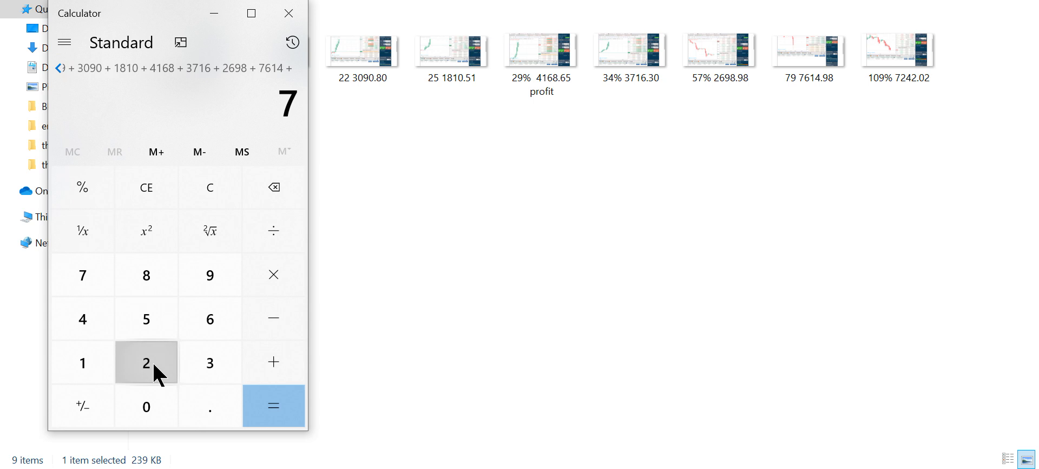
left_click(273, 406)
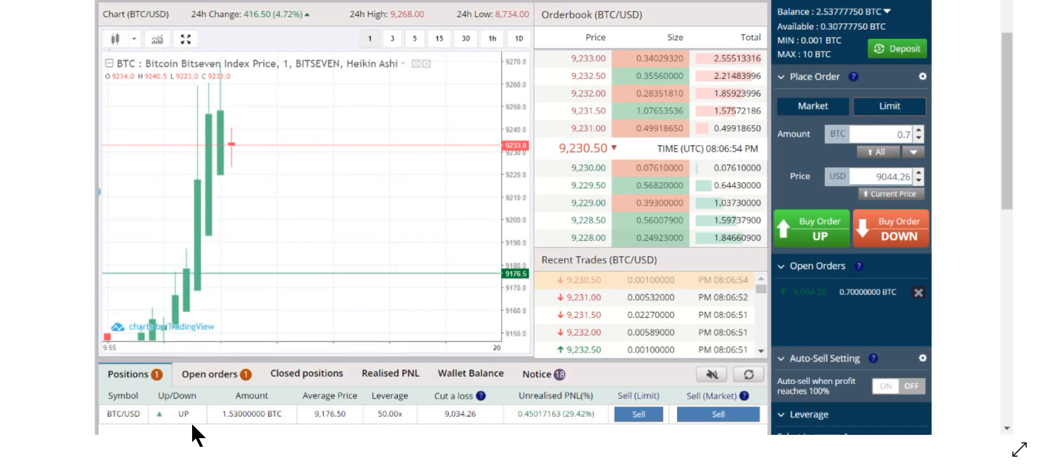
mouse_move(597, 439)
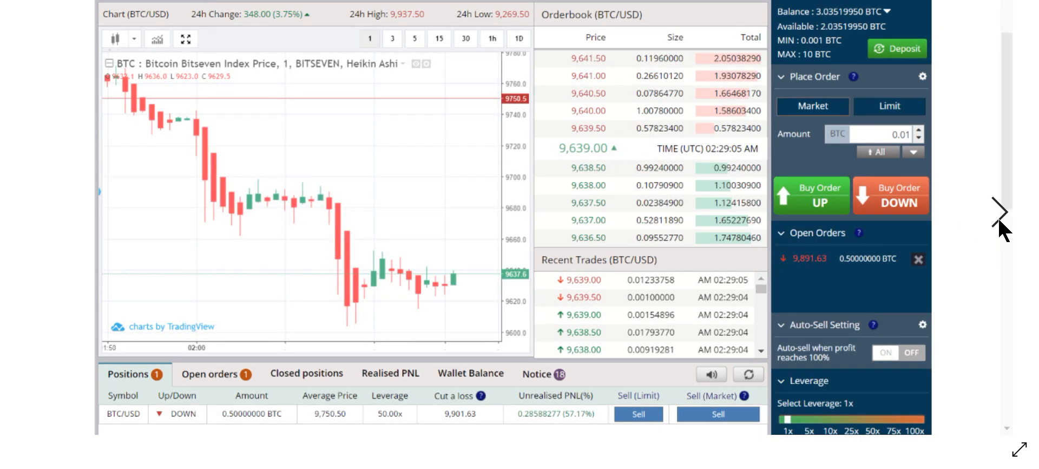
mouse_move(713, 282)
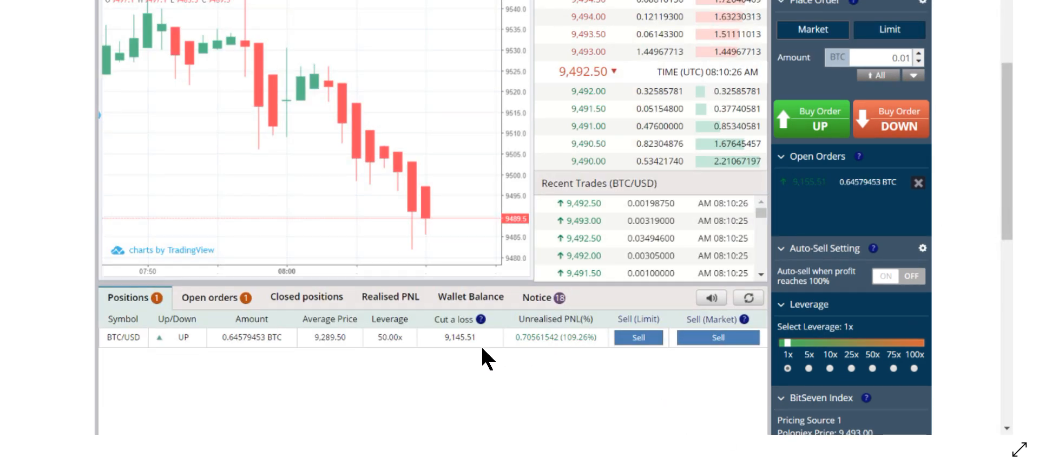
mouse_move(980, 238)
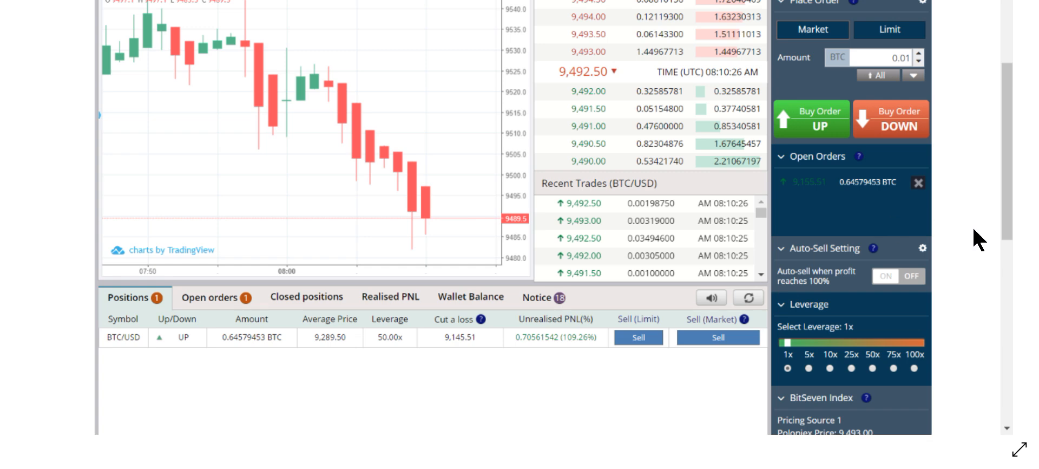
mouse_move(938, 28)
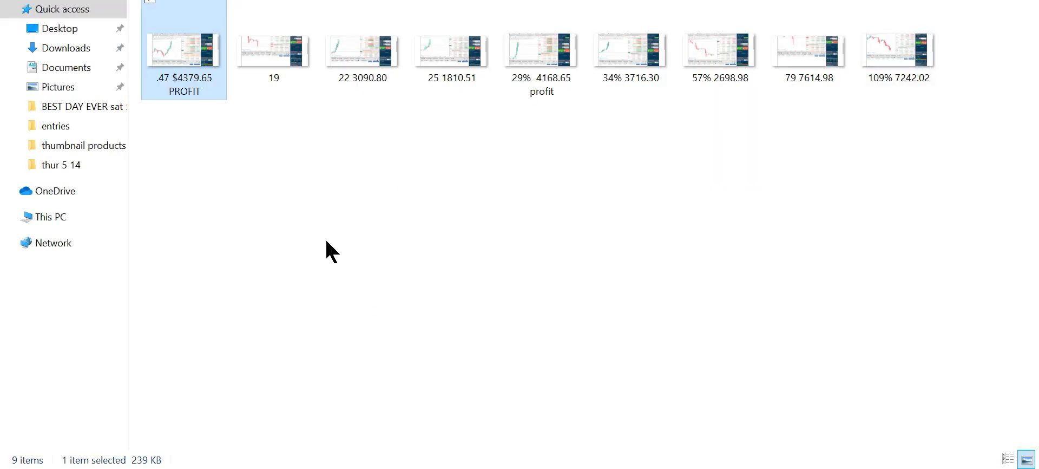
mouse_move(153, 7)
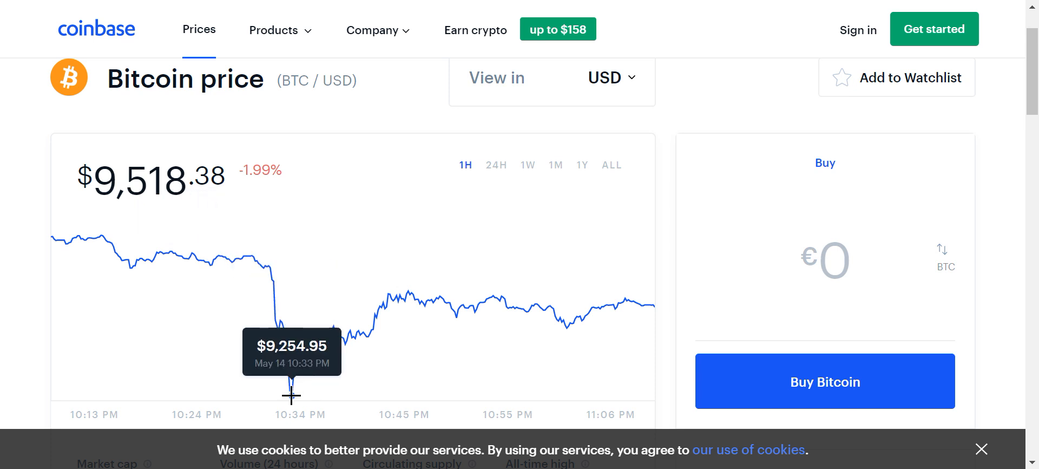
Step: Switch to the ORACLE WAR ROOM Discord server and show the #oracle-testimonials channel
left_click(825, 381)
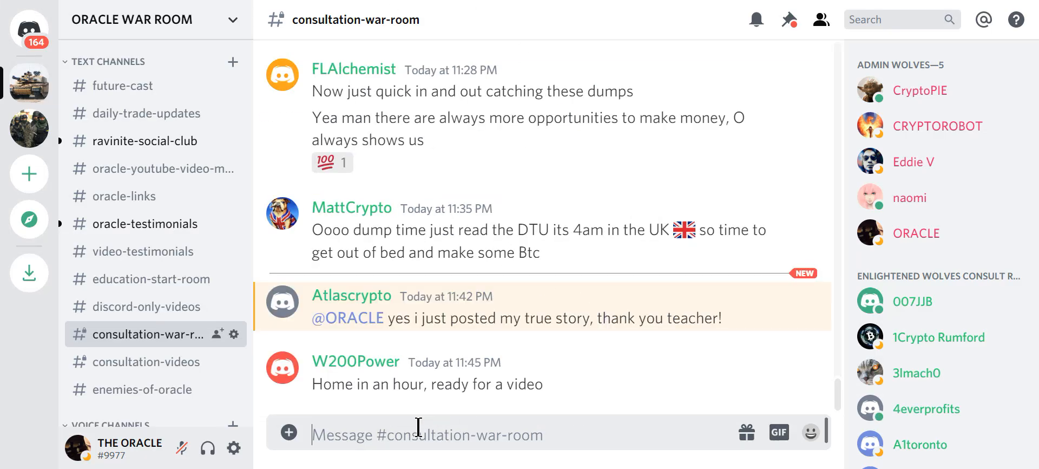
mouse_move(663, 355)
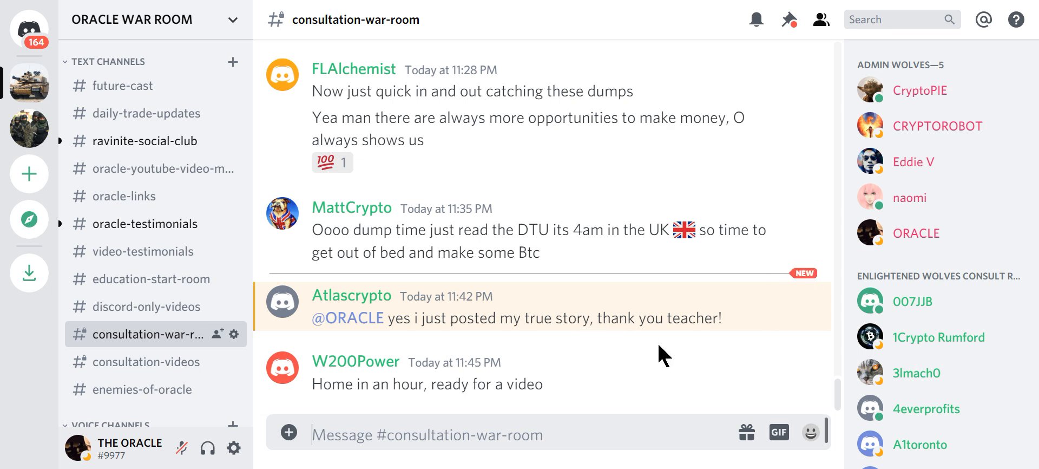
mouse_move(315, 295)
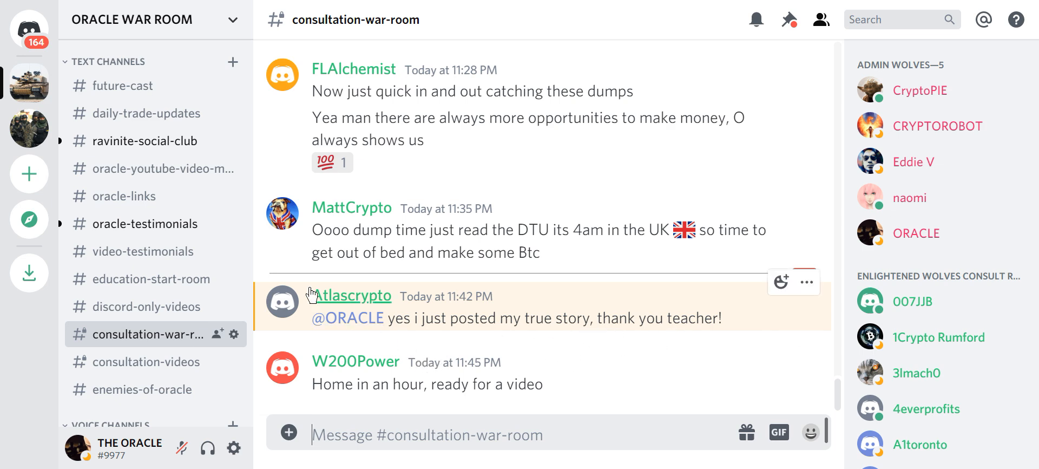
left_click(151, 223)
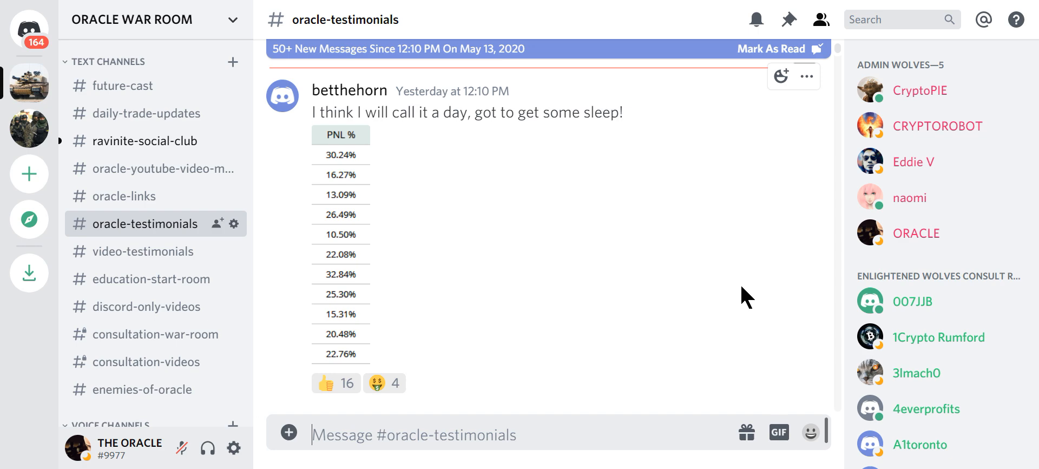
Step: Scroll down the testimonials to Atlascrypto's 11:40 PM post about a 146.03% gain
scroll("down", 3)
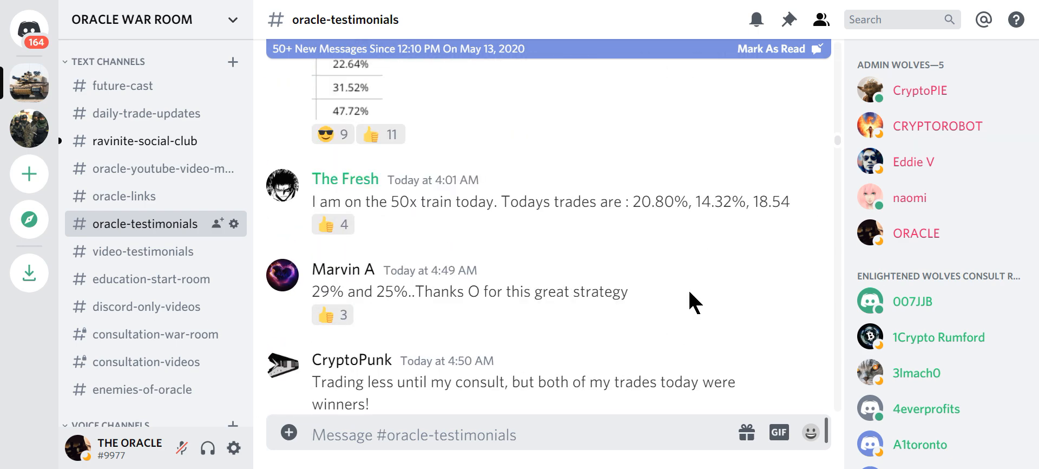
scroll("down", 3)
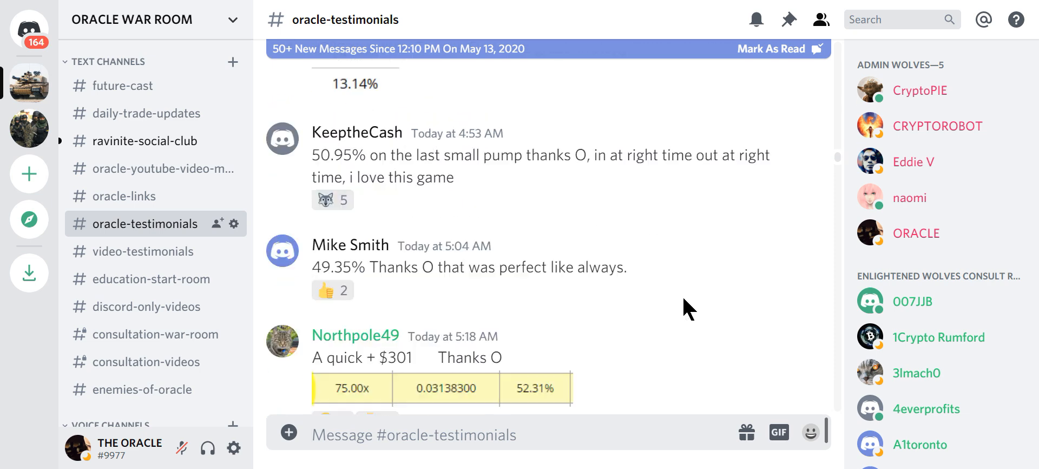
scroll("down", 3)
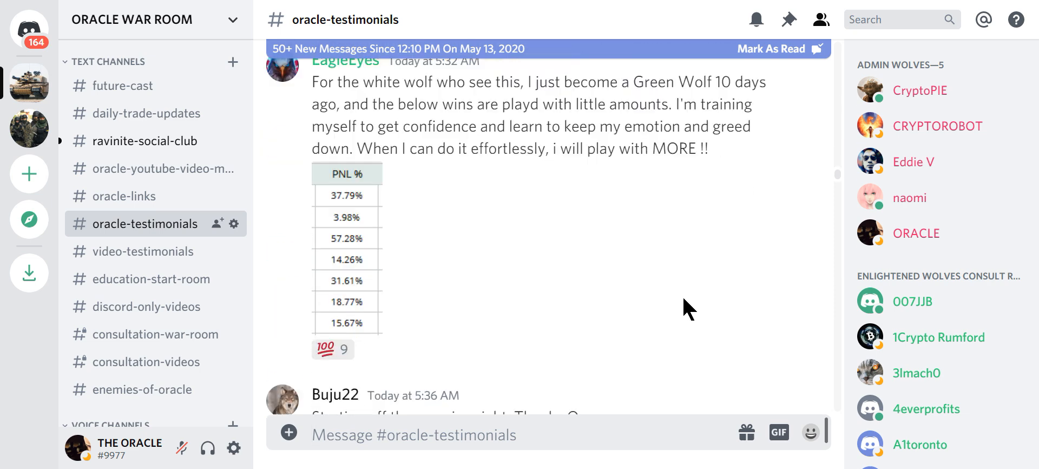
scroll("down", 3)
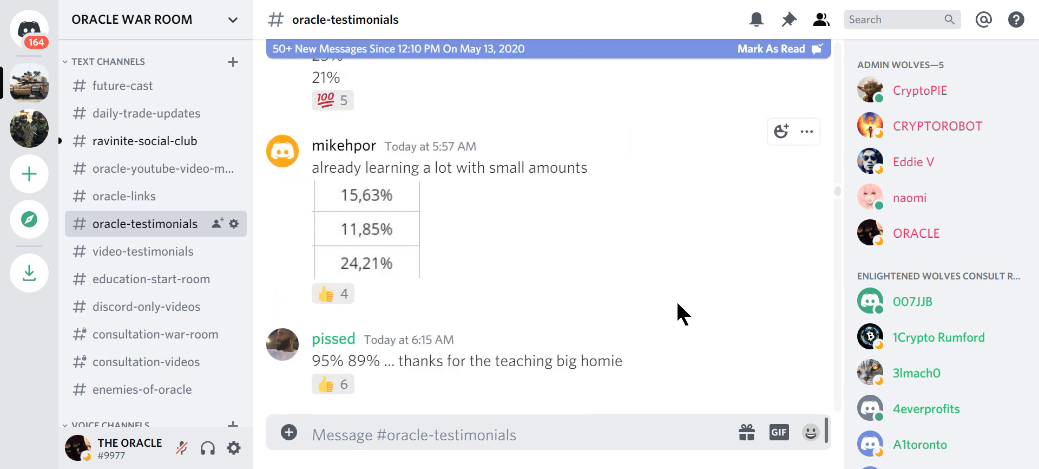
scroll("down", 3)
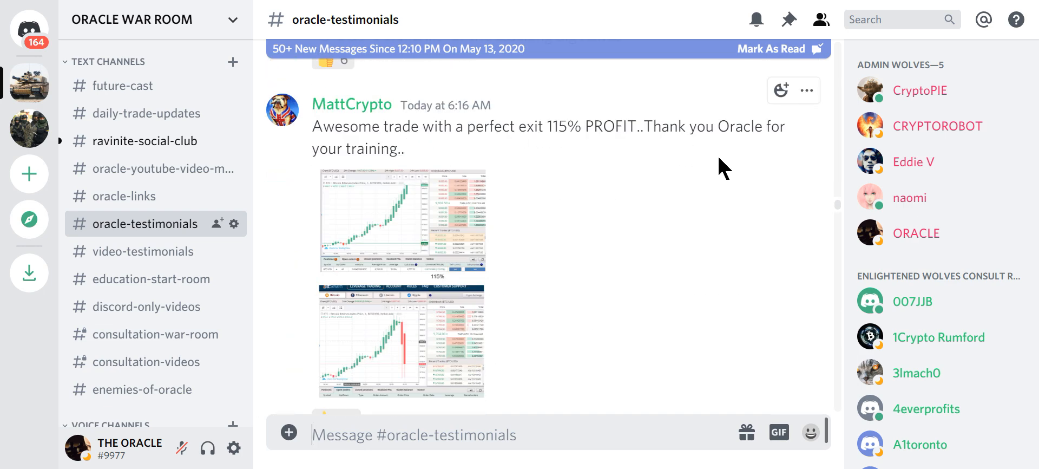
scroll("down", 3)
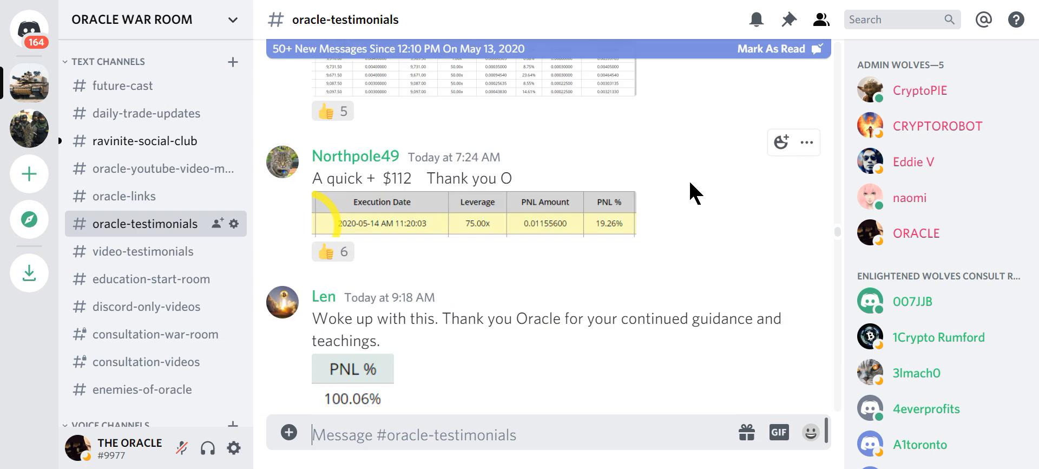
scroll("down", 3)
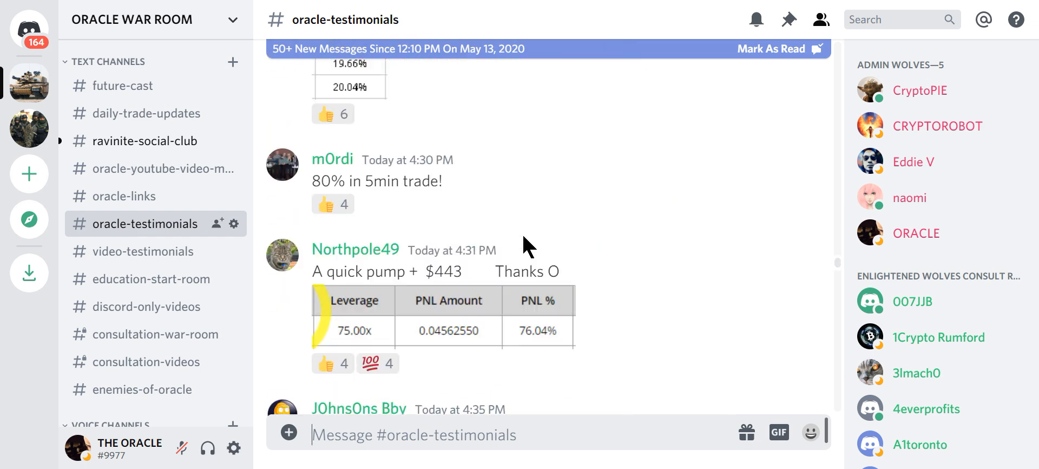
scroll("down", 3)
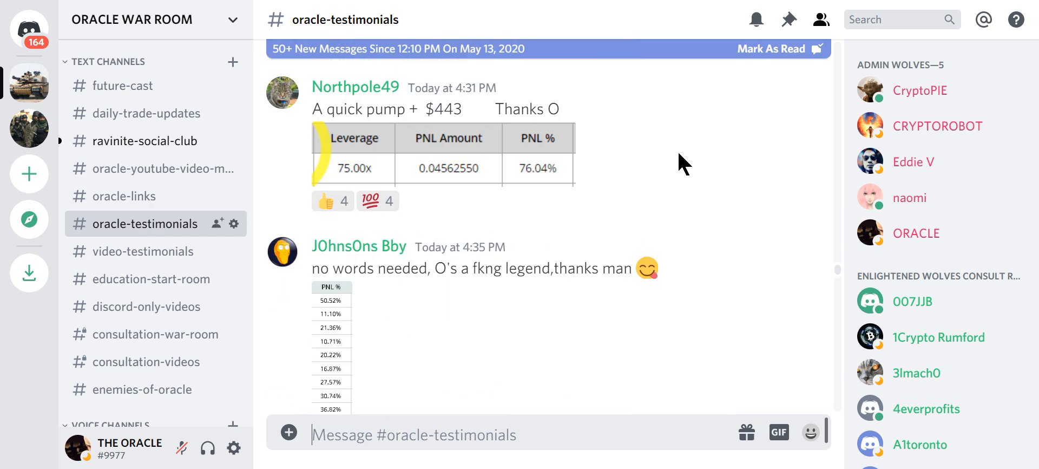
scroll("down", 3)
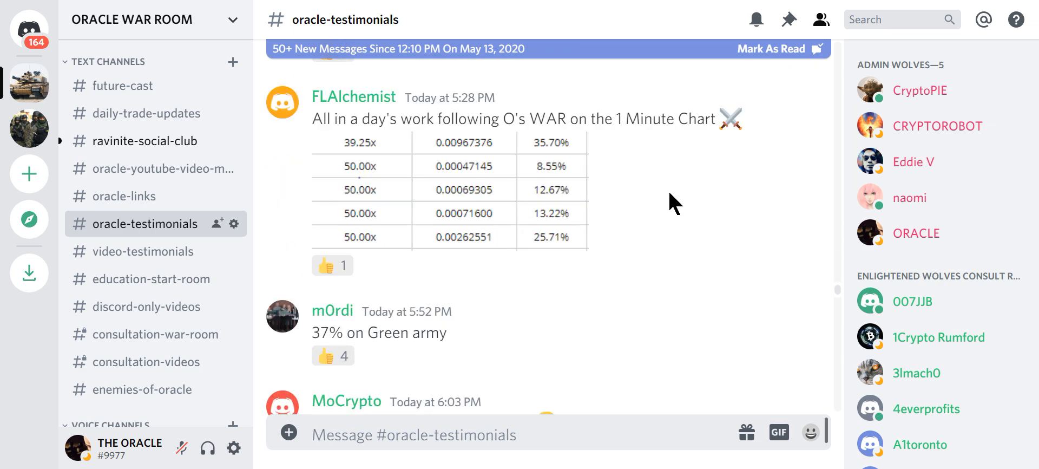
scroll("down", 3)
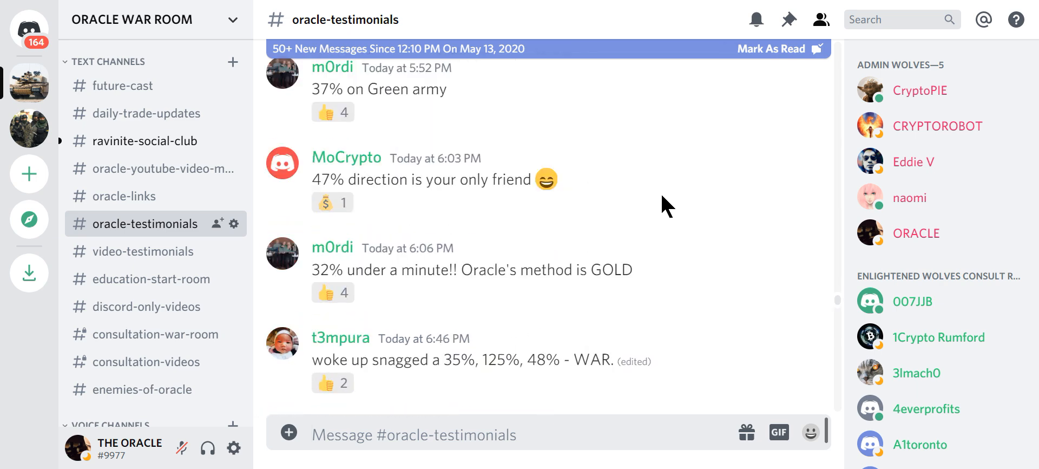
scroll("down", 3)
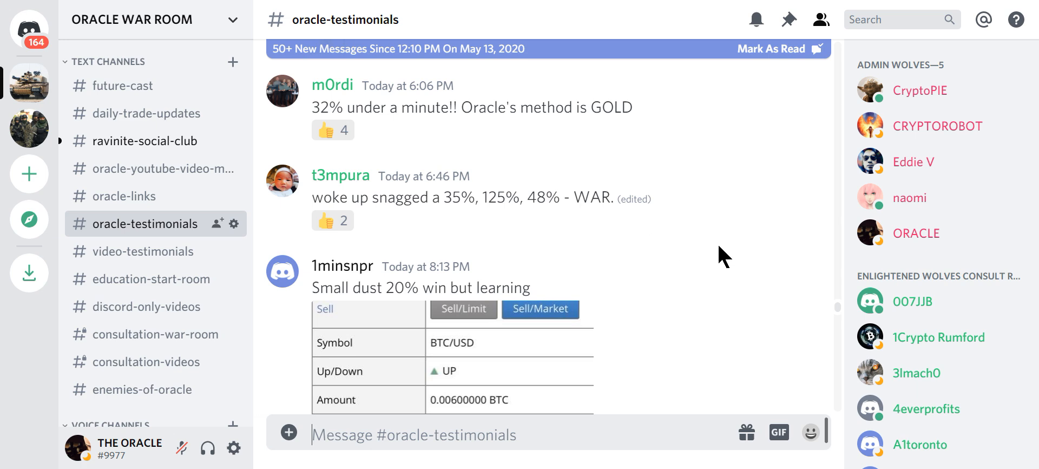
scroll("down", 3)
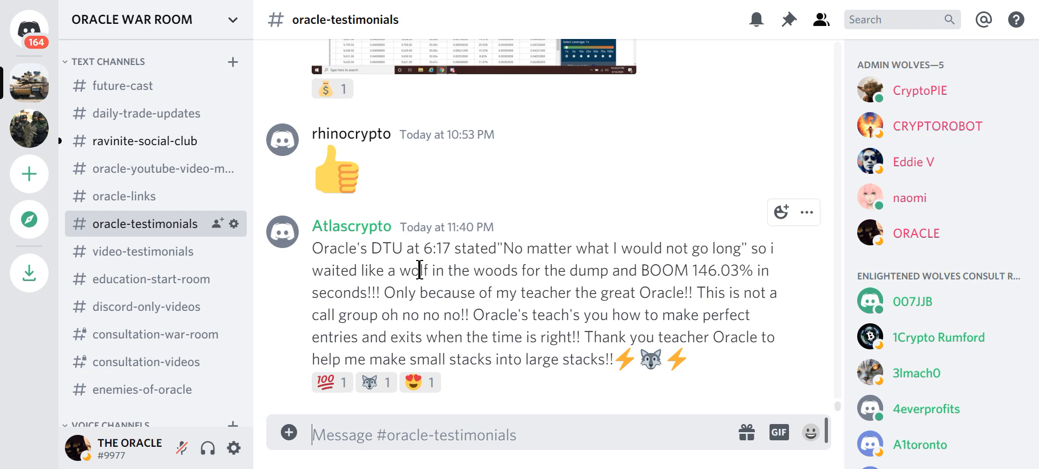
mouse_move(494, 249)
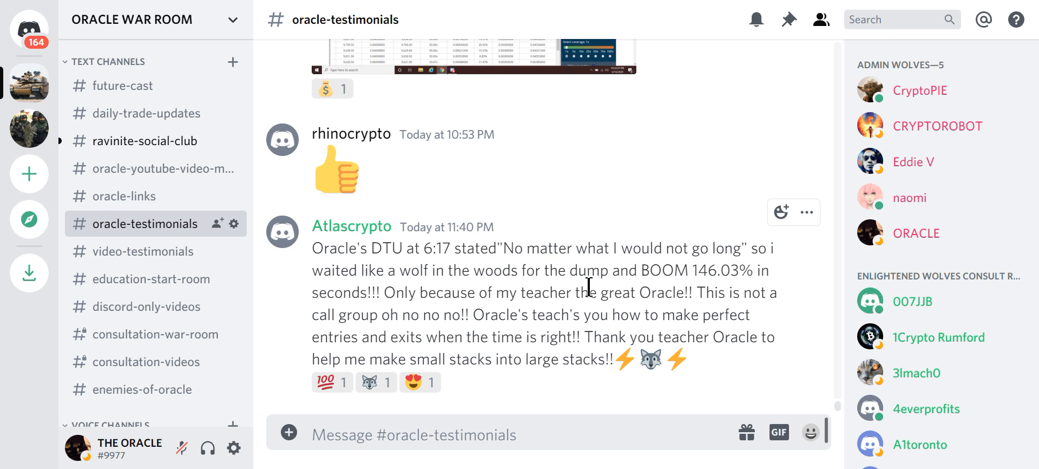
left_click_drag(638, 271, 712, 270)
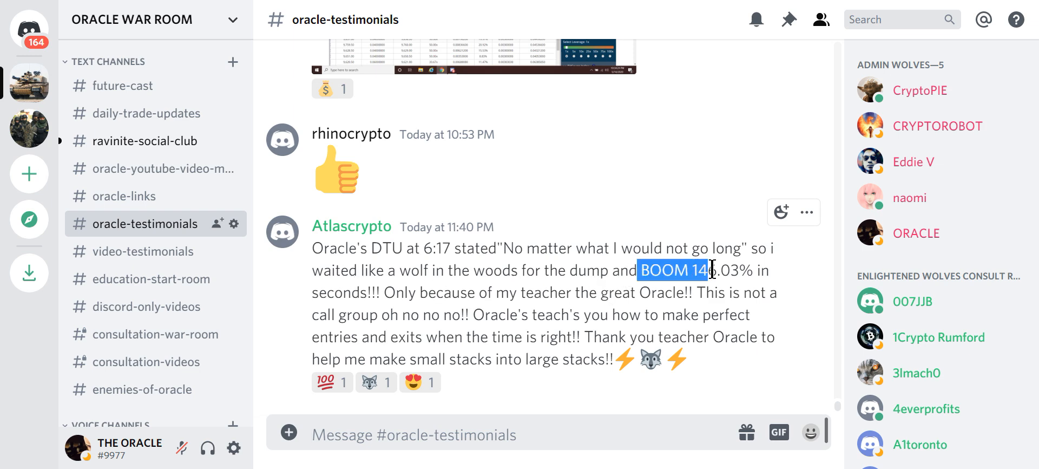
left_click_drag(711, 270, 763, 293)
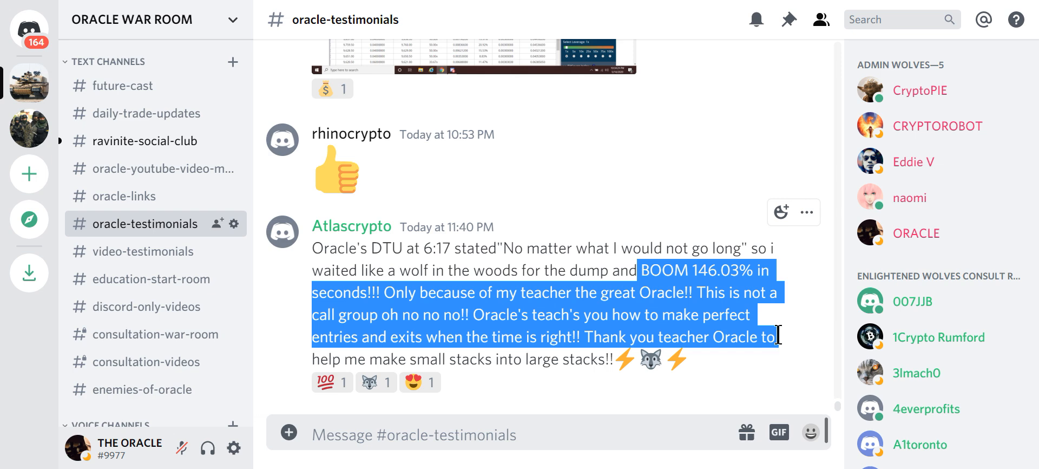
left_click_drag(780, 337, 775, 359)
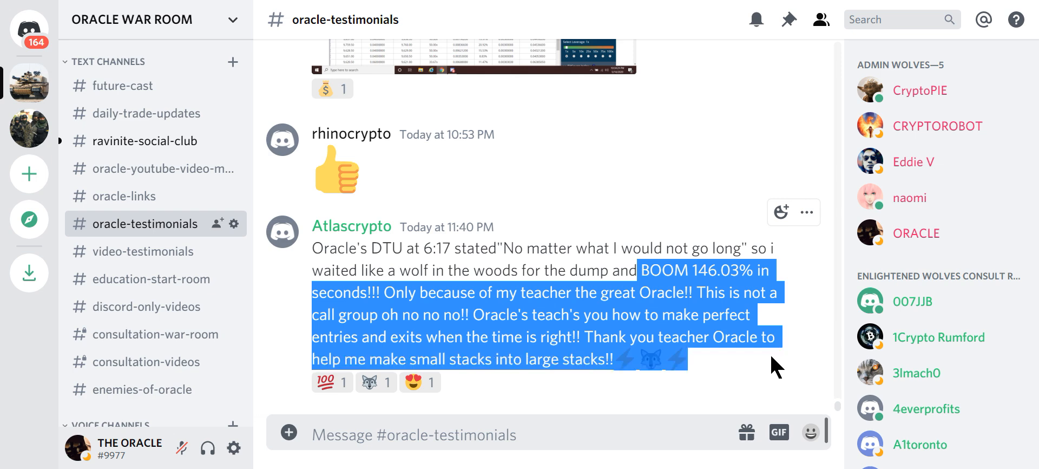
mouse_move(563, 405)
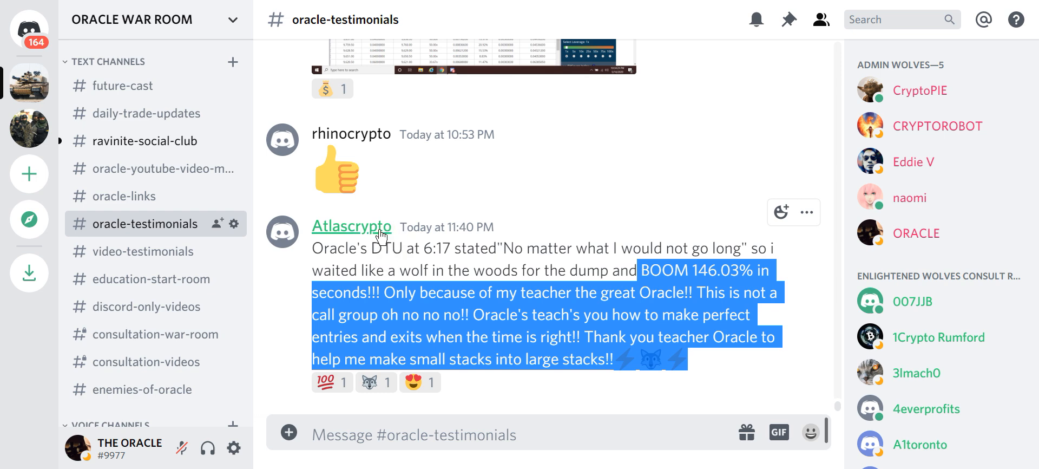
left_click(362, 295)
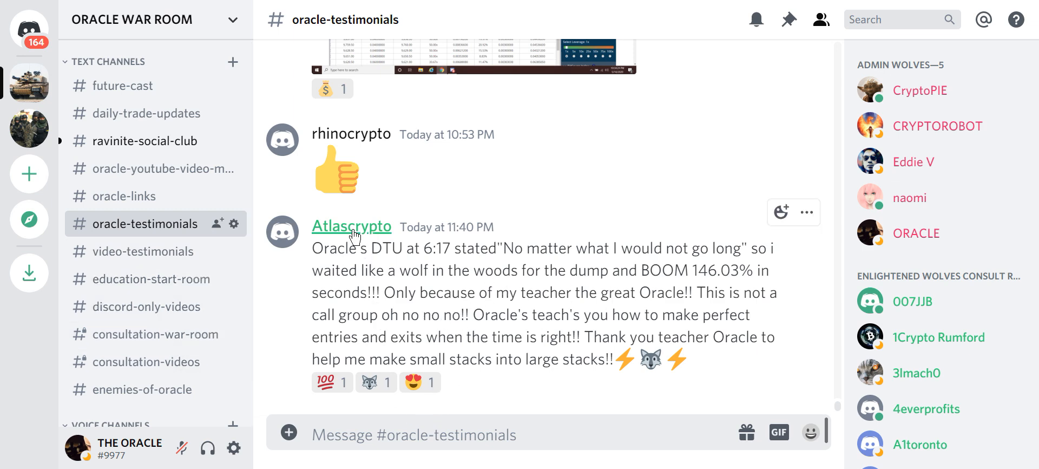
left_click(351, 226)
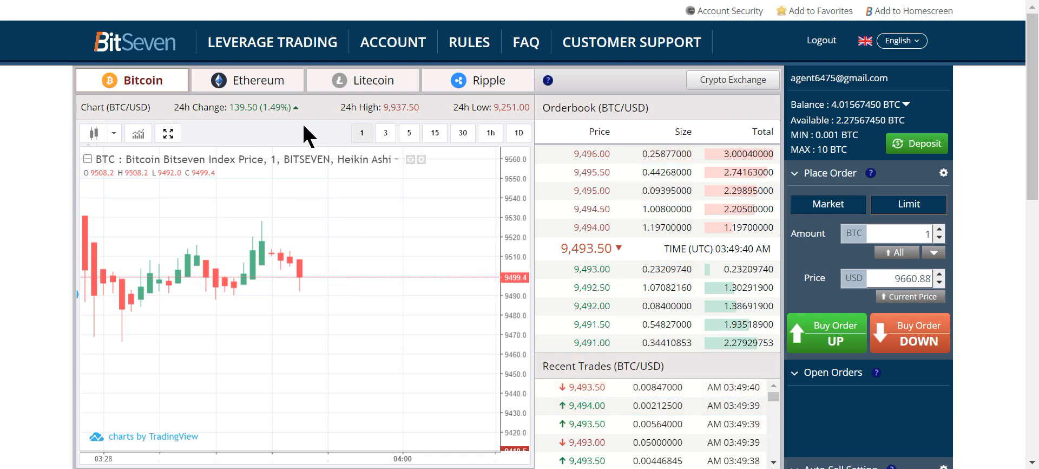
mouse_move(302, 144)
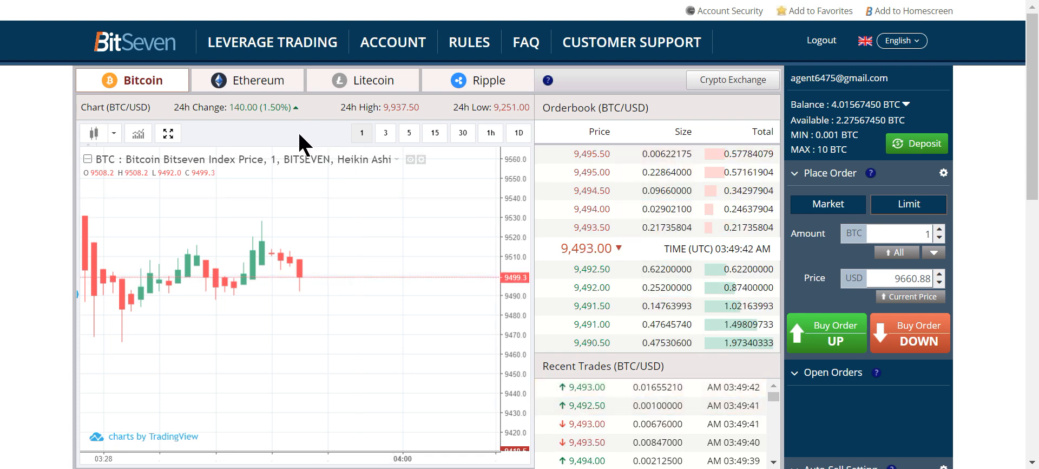